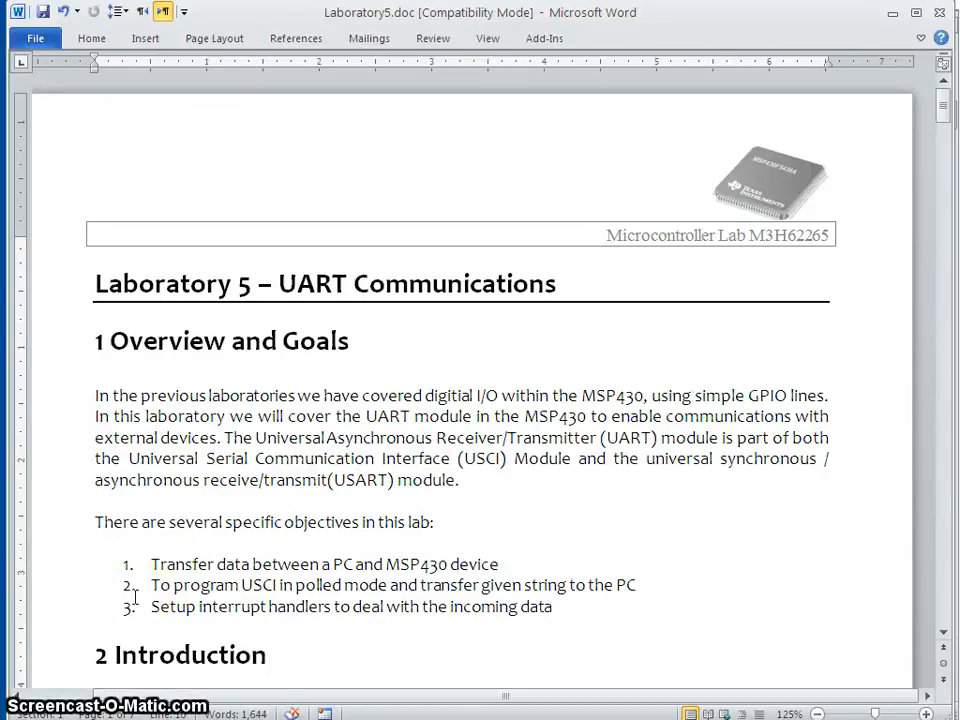
# Bring the slau410d PDF to the front and advance to the Serial Communications slide.
pyautogui.click(94, 500)
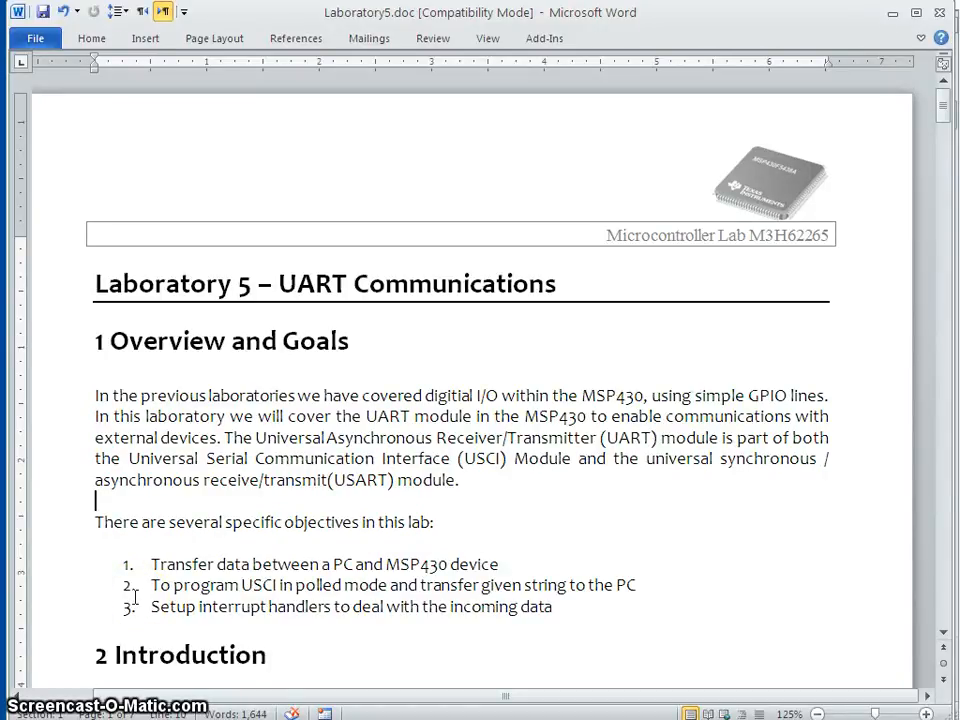
pyautogui.moveTo(339, 311)
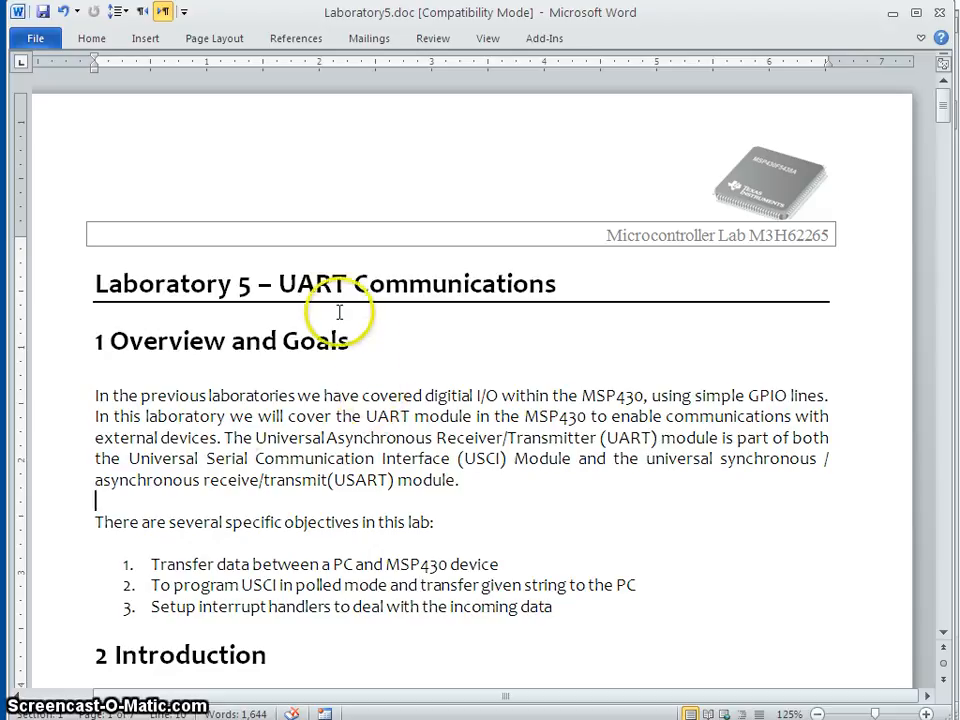
pyautogui.moveTo(395, 288)
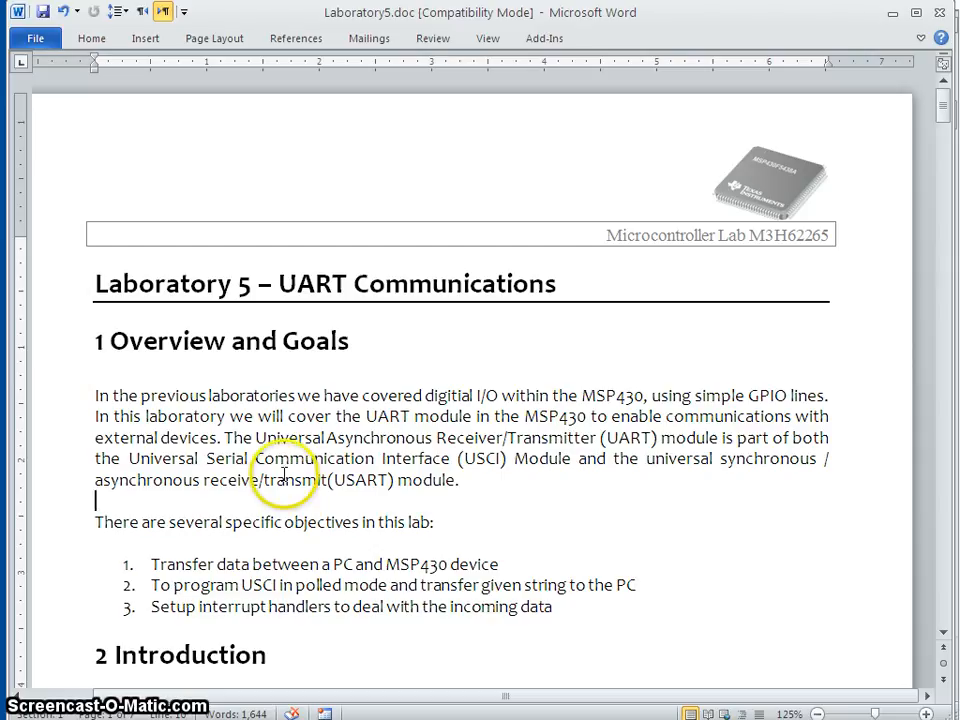
pyautogui.doubleClick(228, 458)
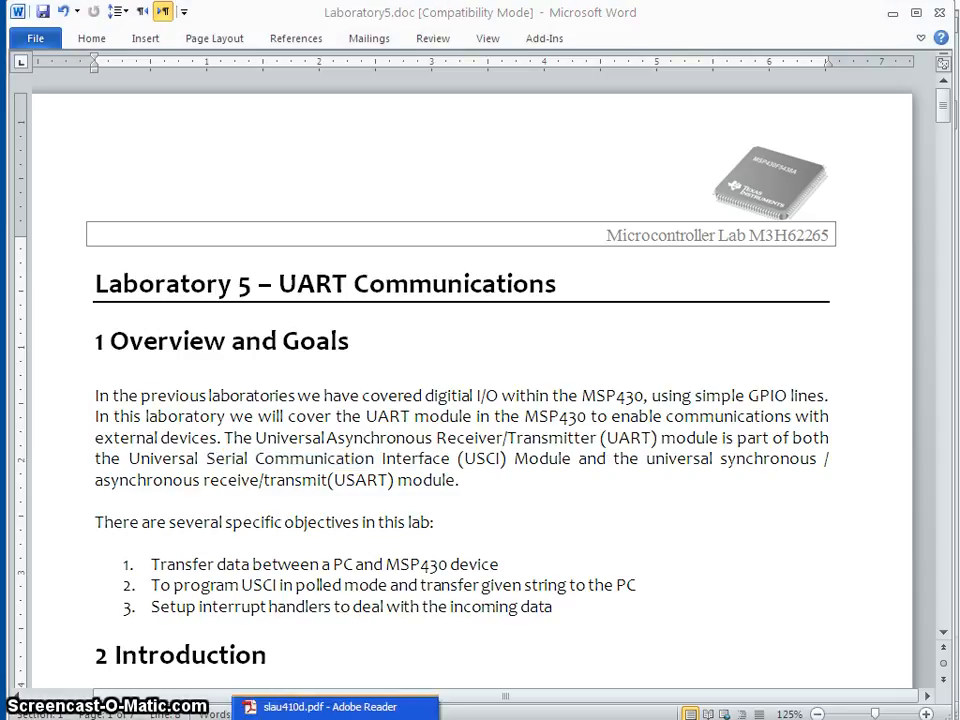
pyautogui.click(334, 707)
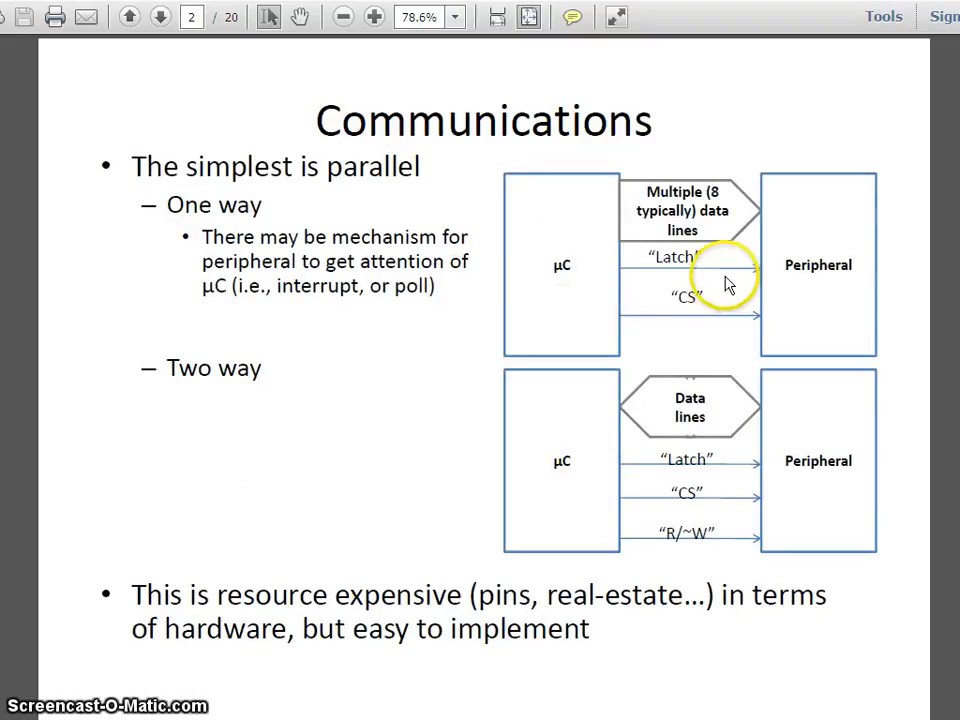
pyautogui.moveTo(800, 277)
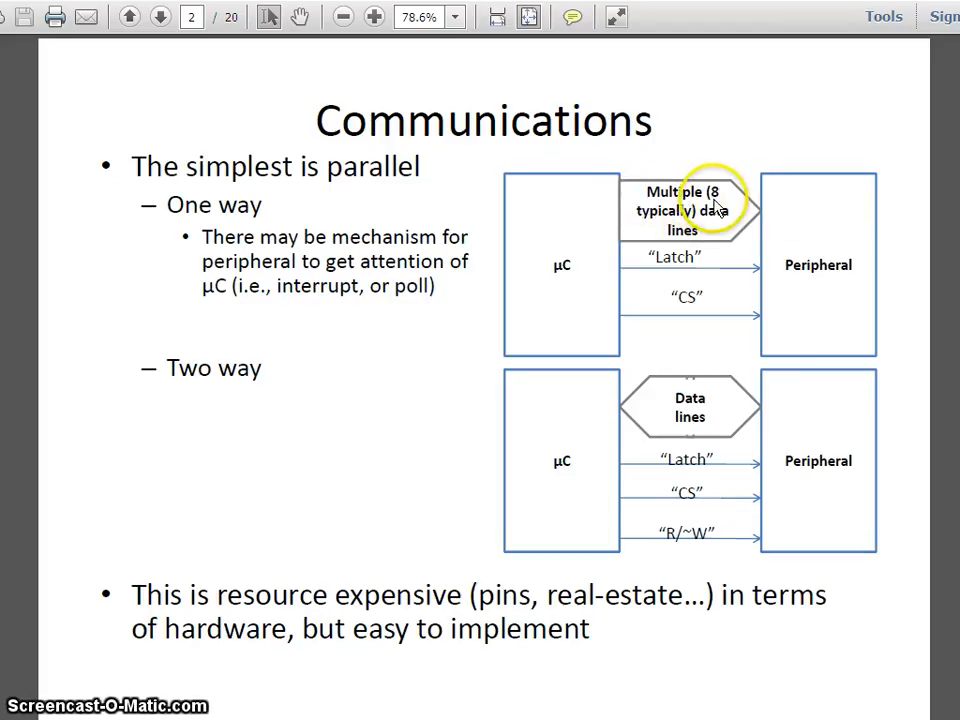
pyautogui.moveTo(730, 200)
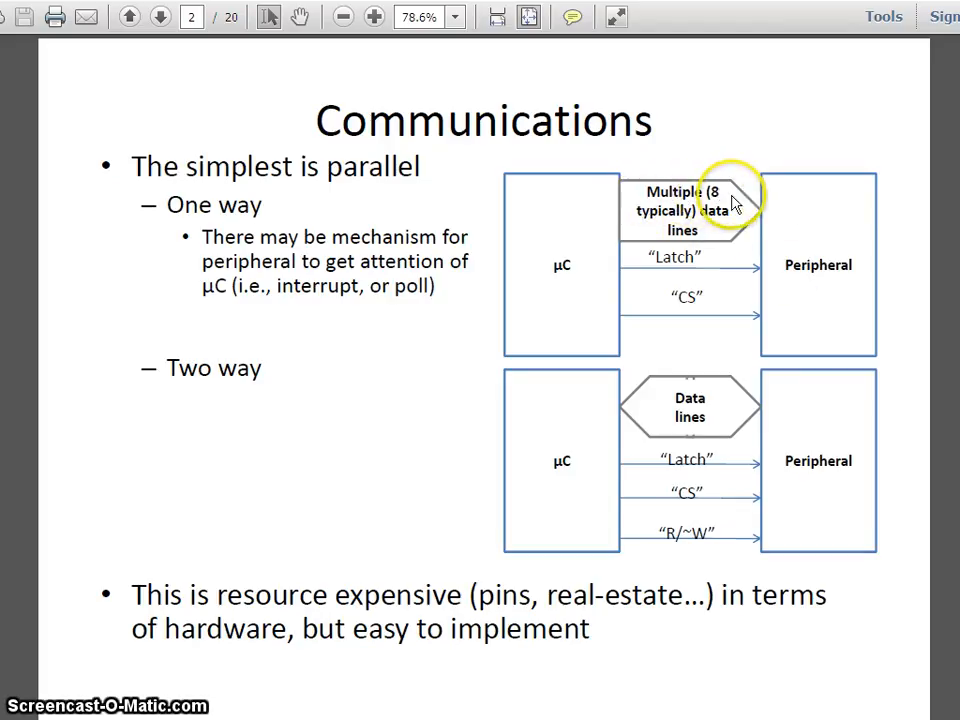
pyautogui.moveTo(335, 170)
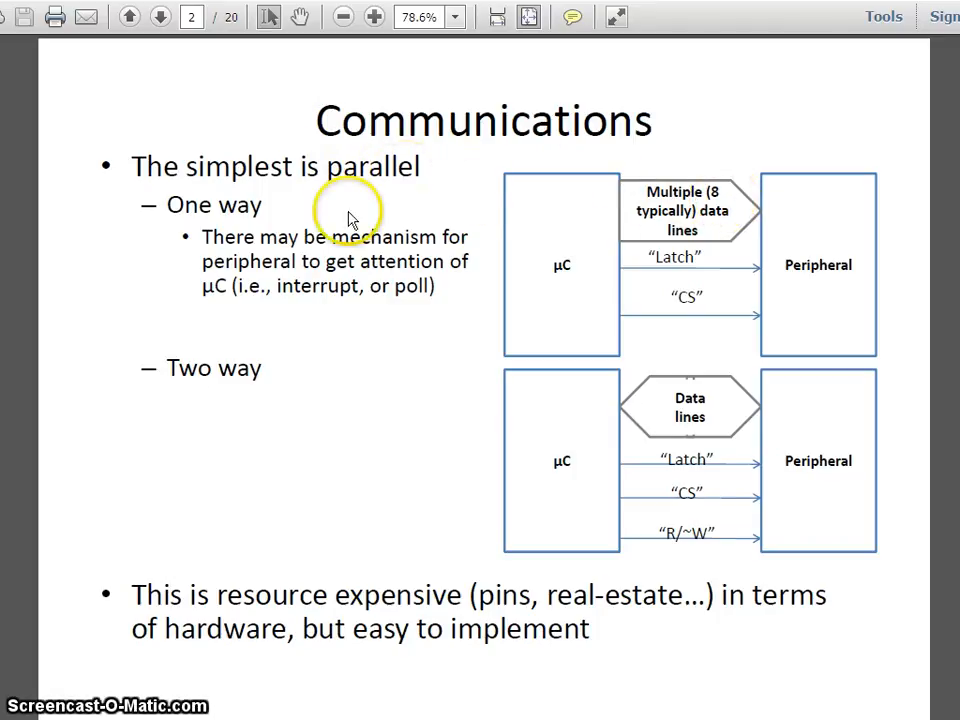
pyautogui.moveTo(255, 215)
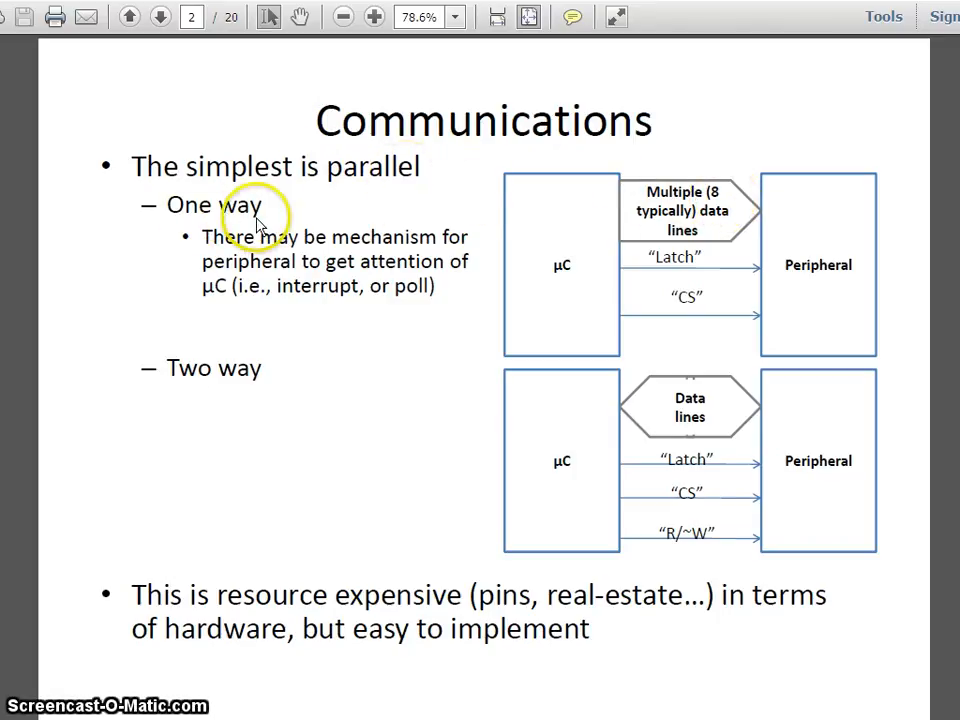
pyautogui.moveTo(244, 390)
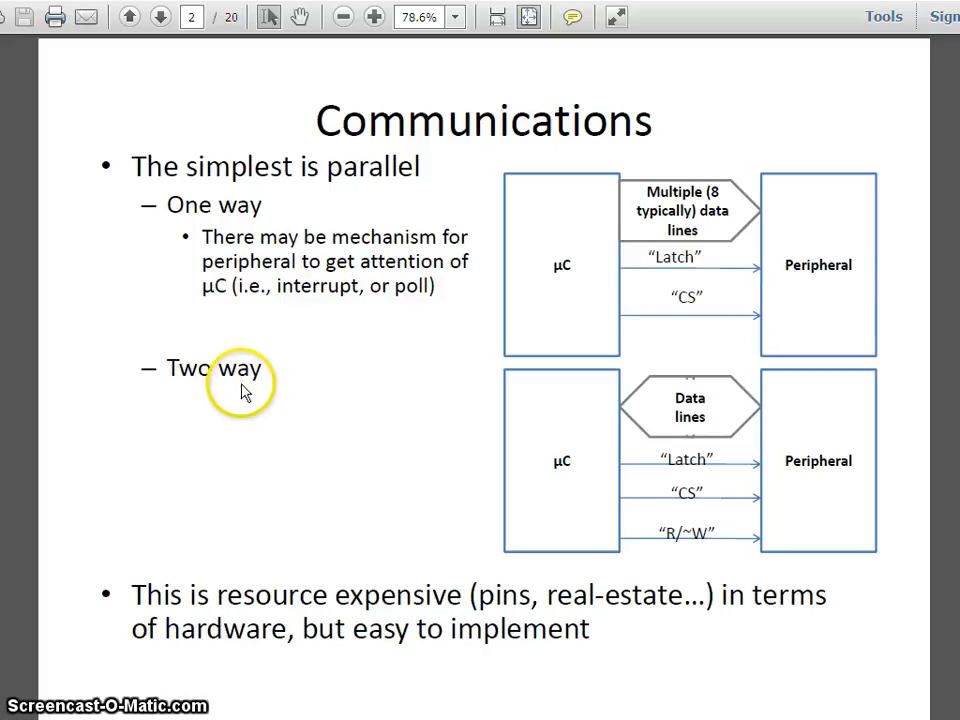
pyautogui.moveTo(740, 185)
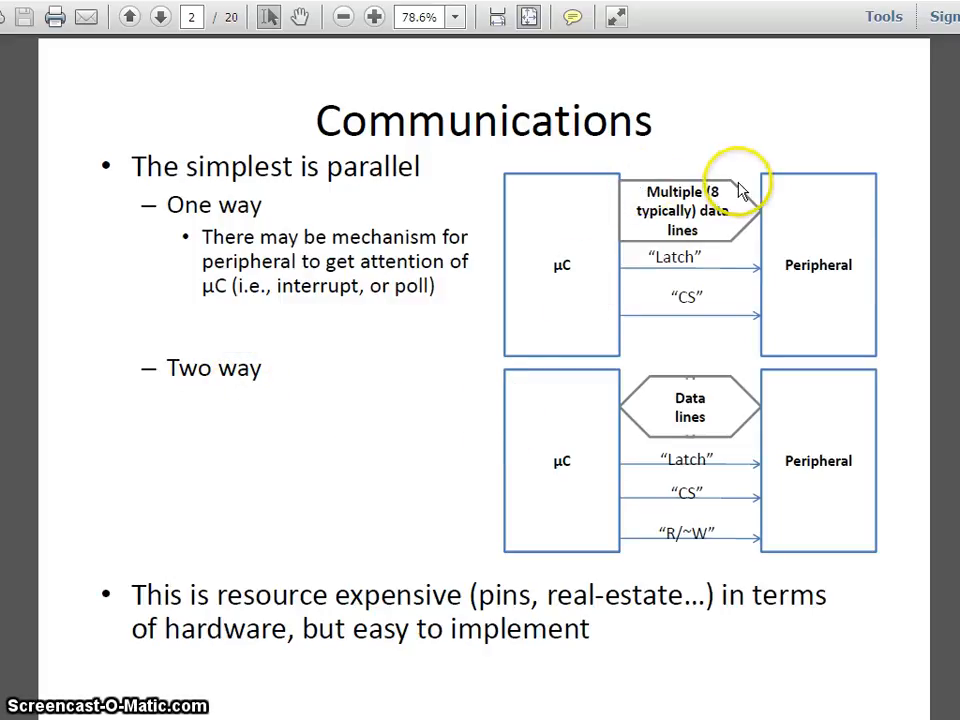
pyautogui.moveTo(765, 215)
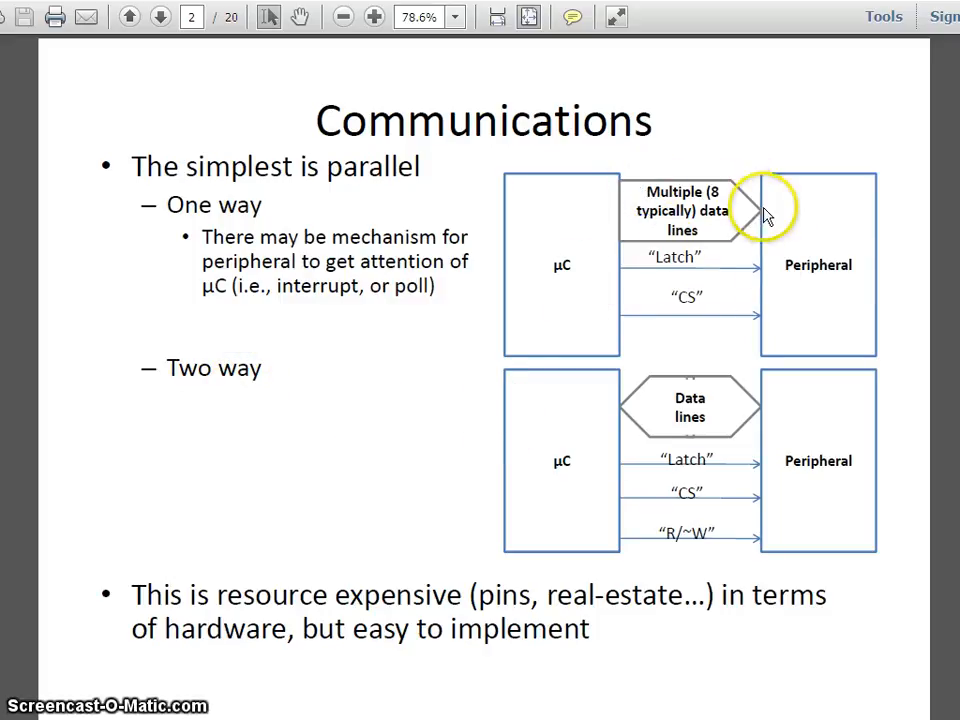
pyautogui.moveTo(640, 435)
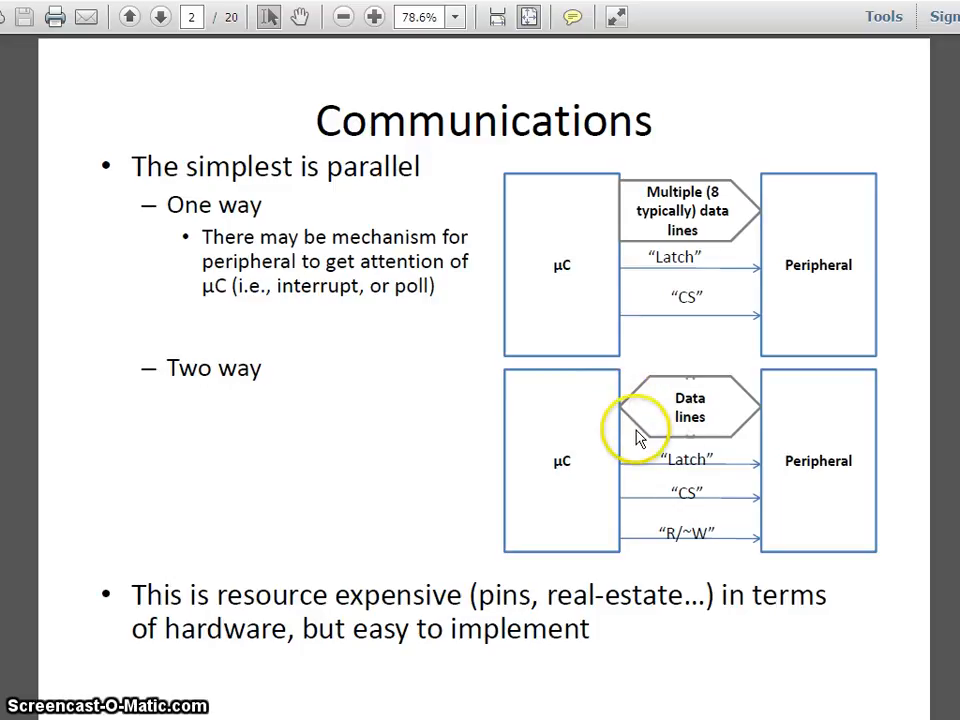
pyautogui.moveTo(728, 460)
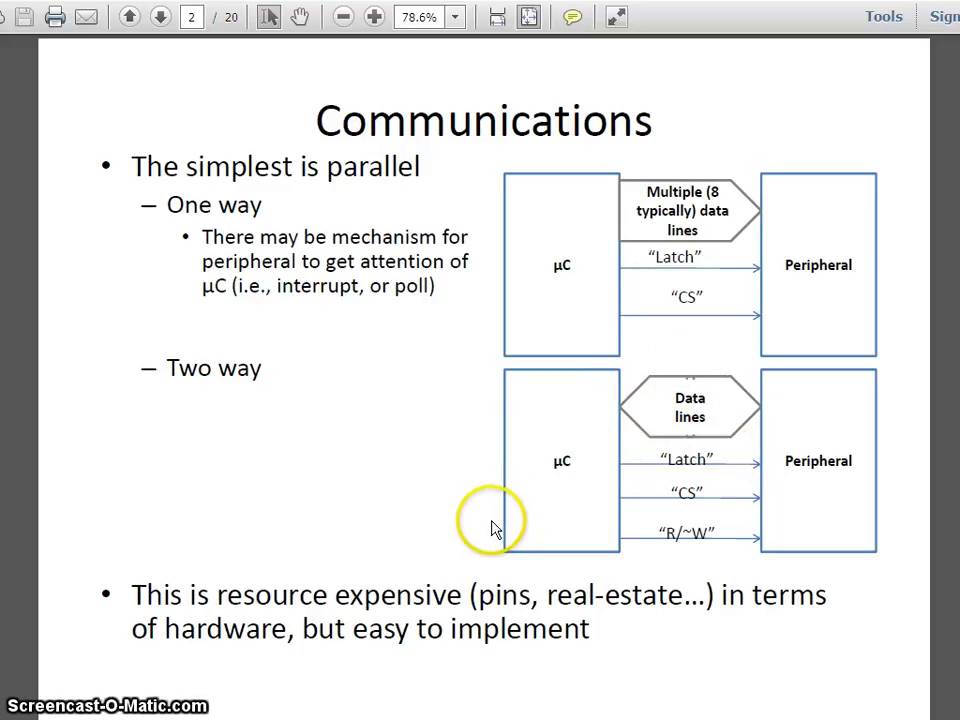
pyautogui.moveTo(668, 435)
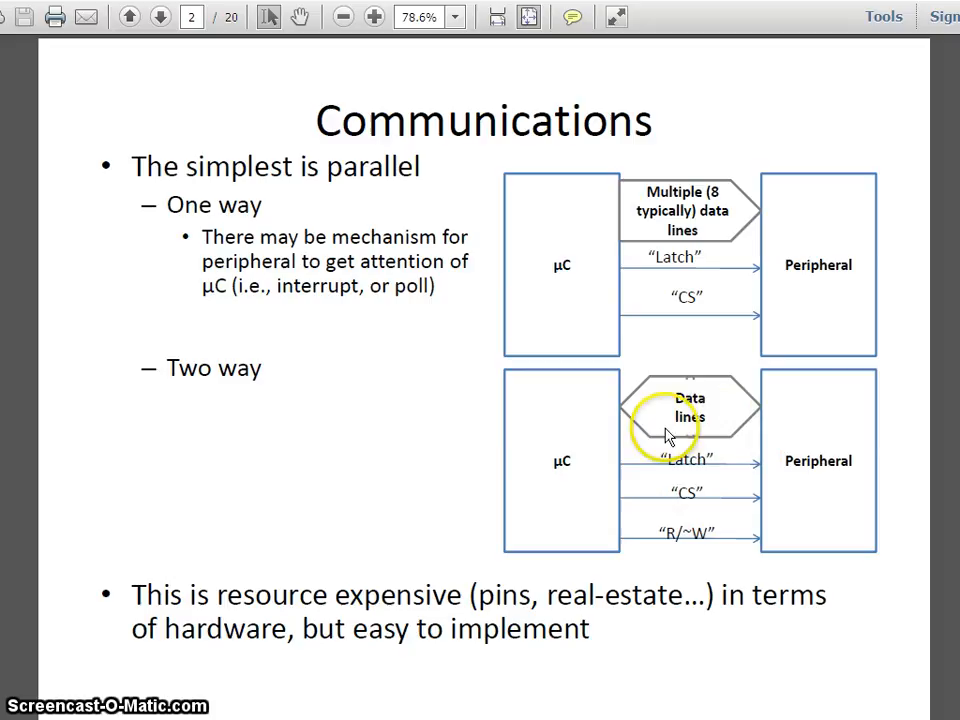
pyautogui.moveTo(698, 430)
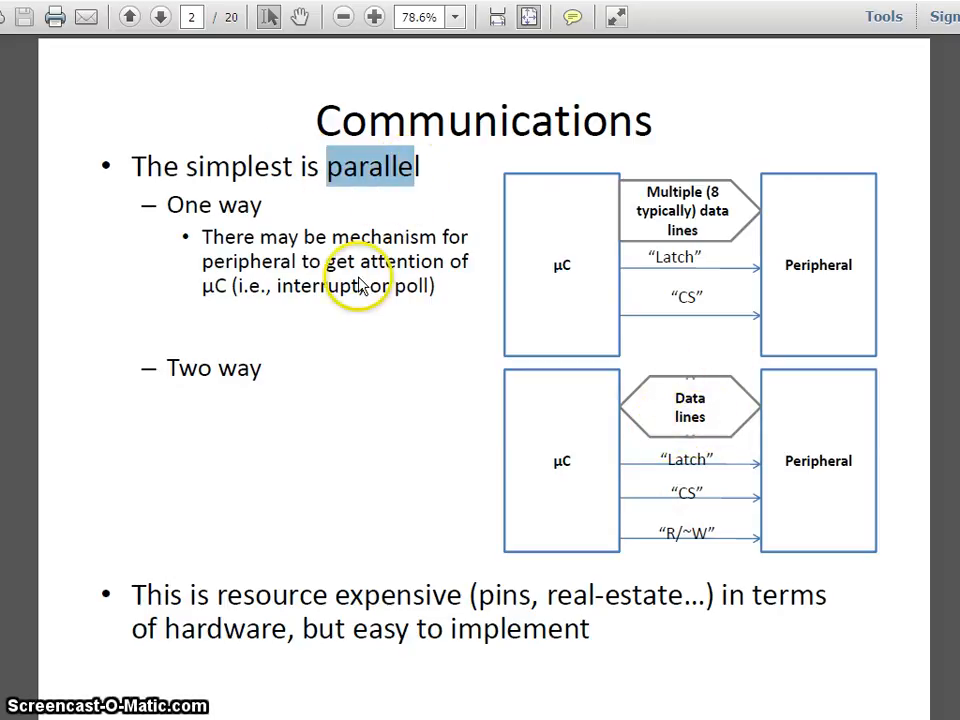
pyautogui.click(159, 17)
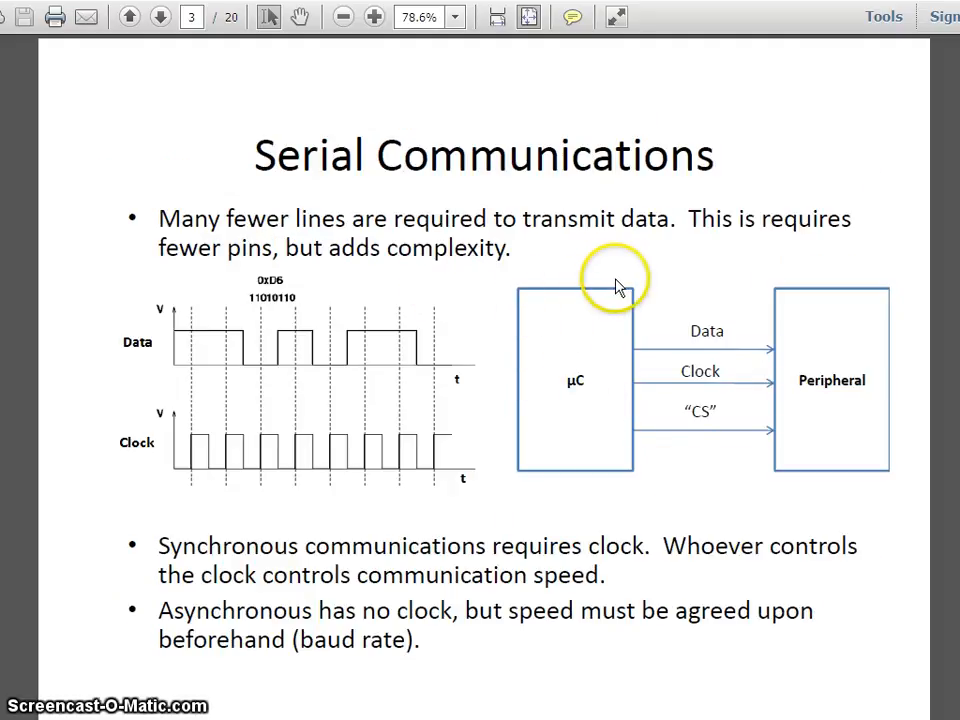
pyautogui.moveTo(793, 428)
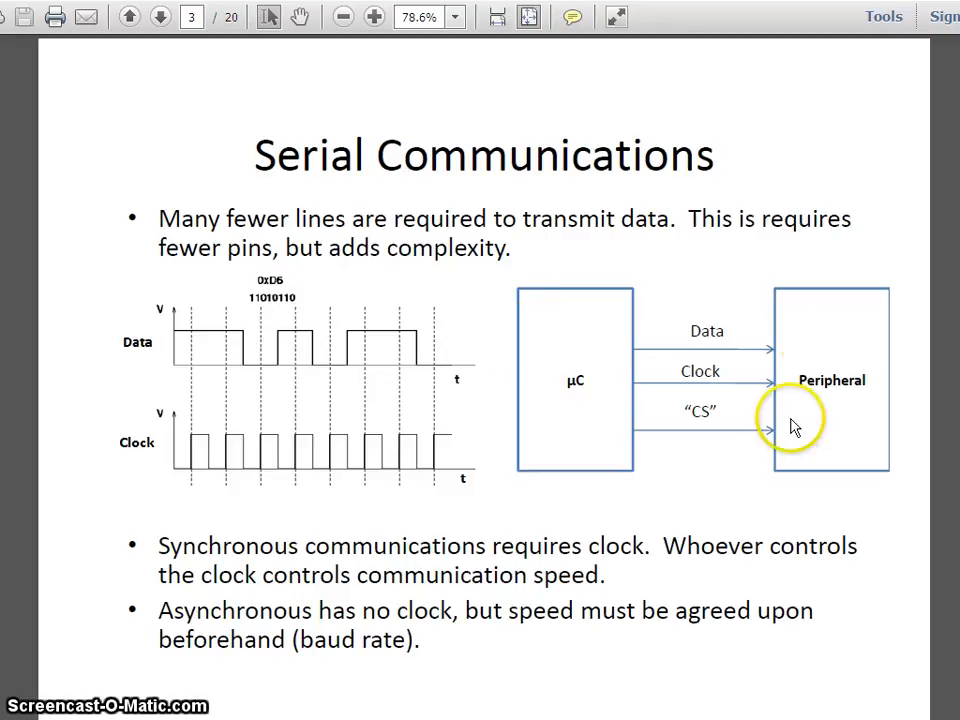
pyautogui.moveTo(645, 363)
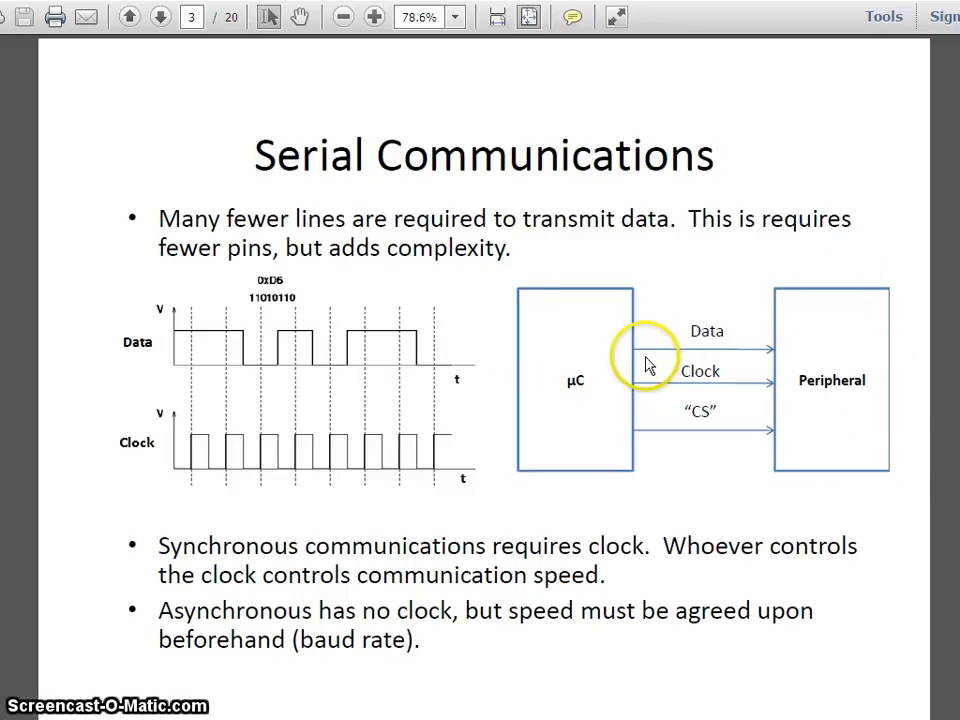
pyautogui.moveTo(765, 360)
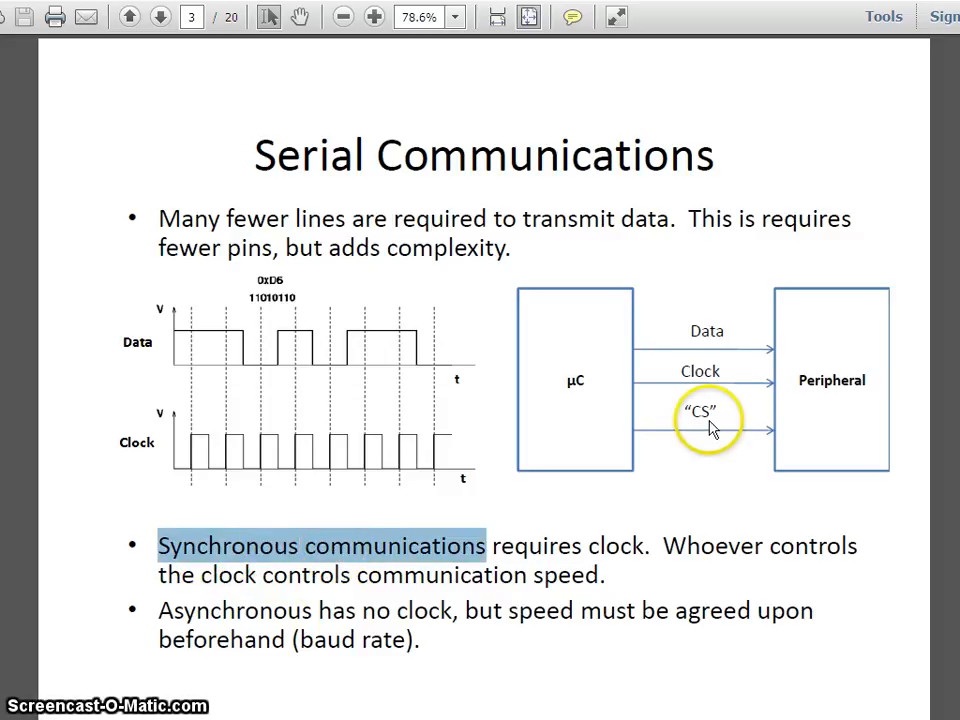
pyautogui.moveTo(570, 382)
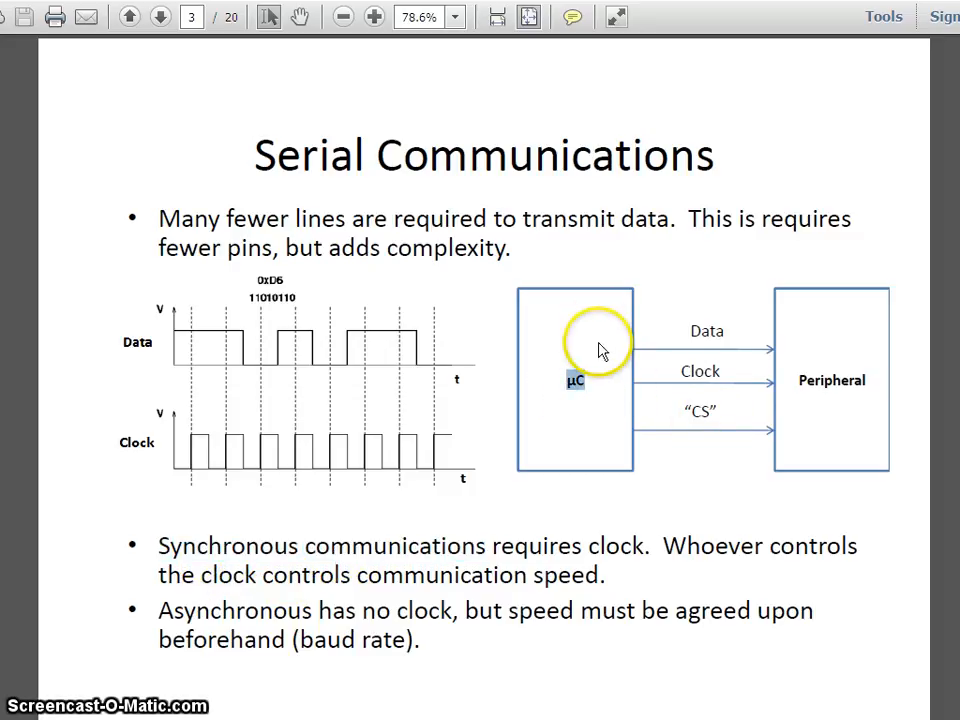
pyautogui.moveTo(835, 400)
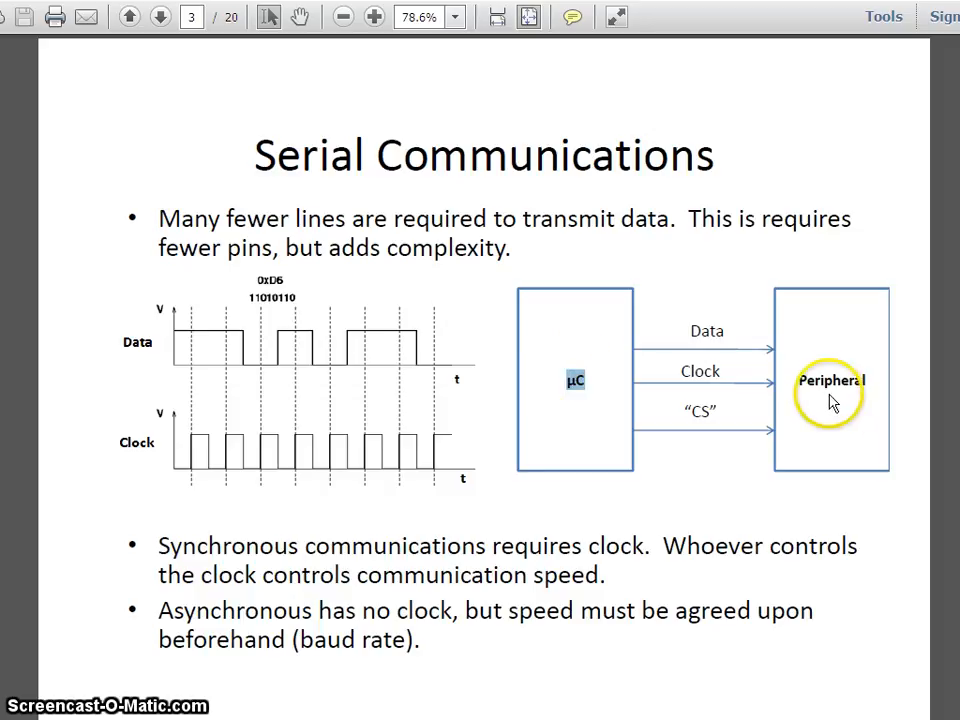
pyautogui.moveTo(181, 341)
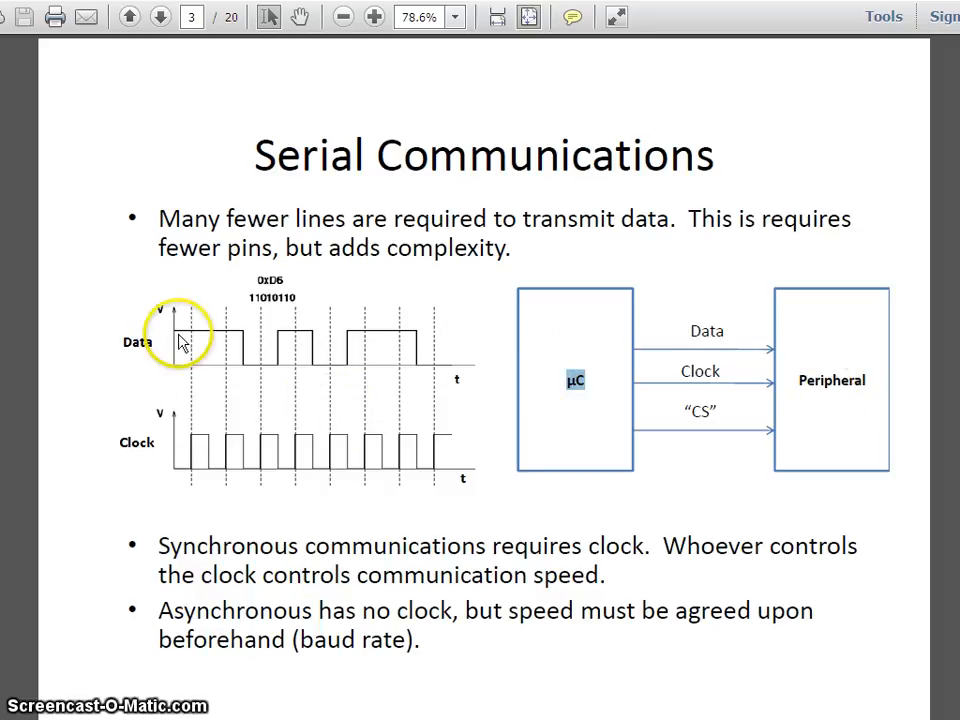
pyautogui.moveTo(285, 290)
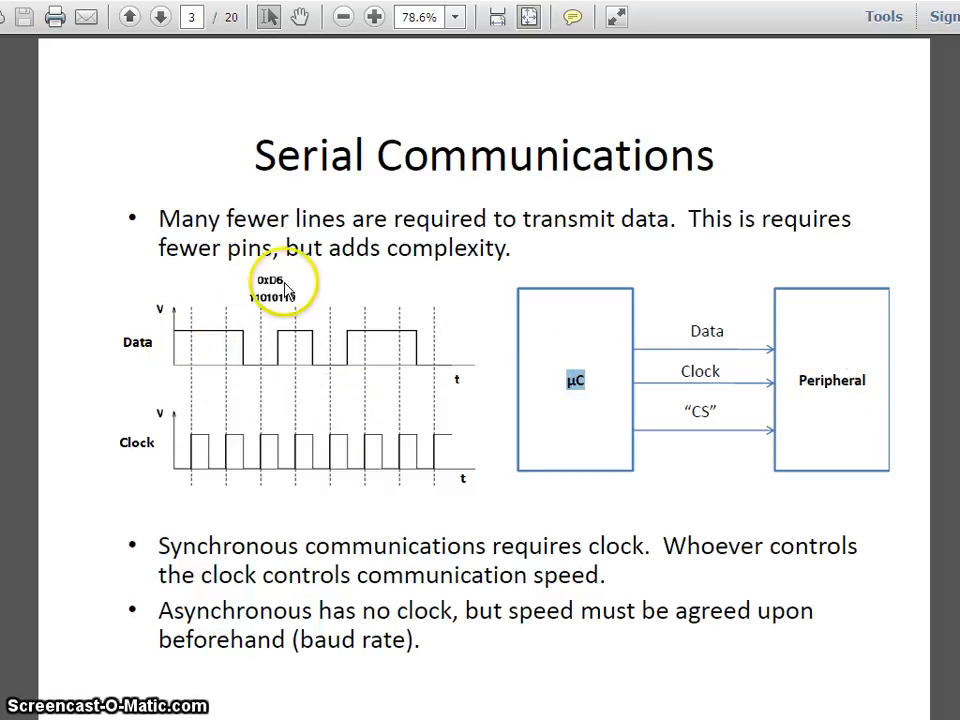
pyautogui.moveTo(278, 315)
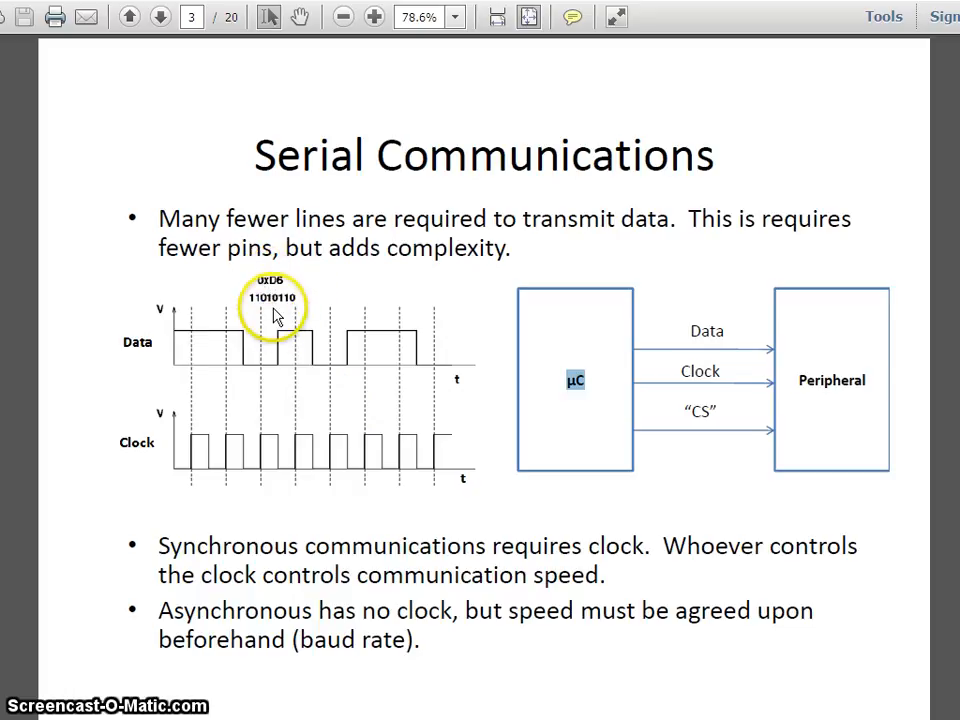
pyautogui.moveTo(330, 375)
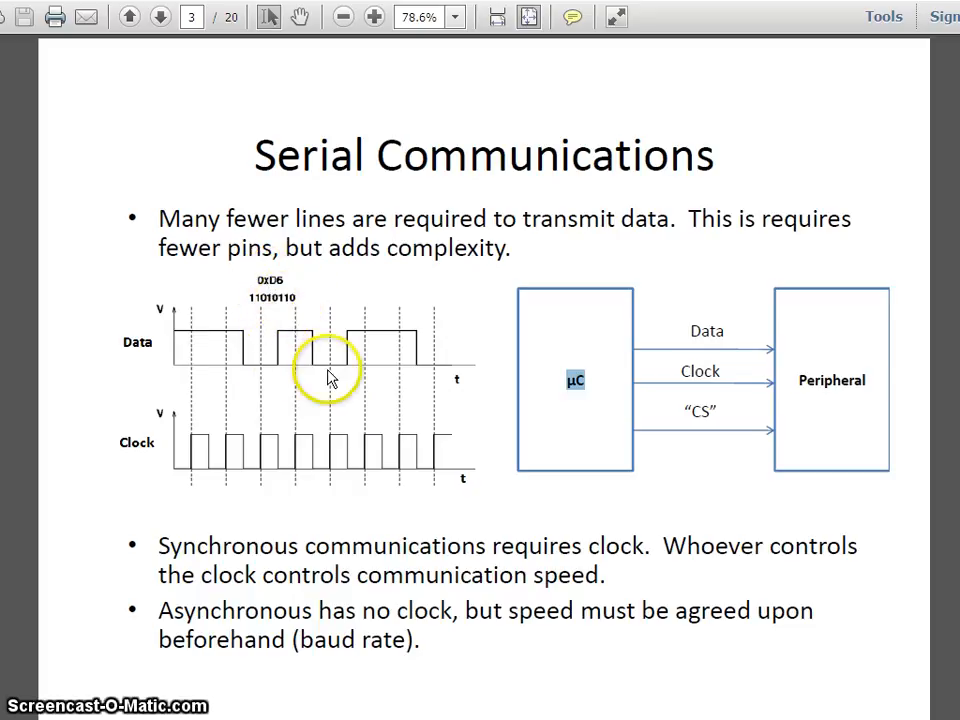
pyautogui.moveTo(548, 373)
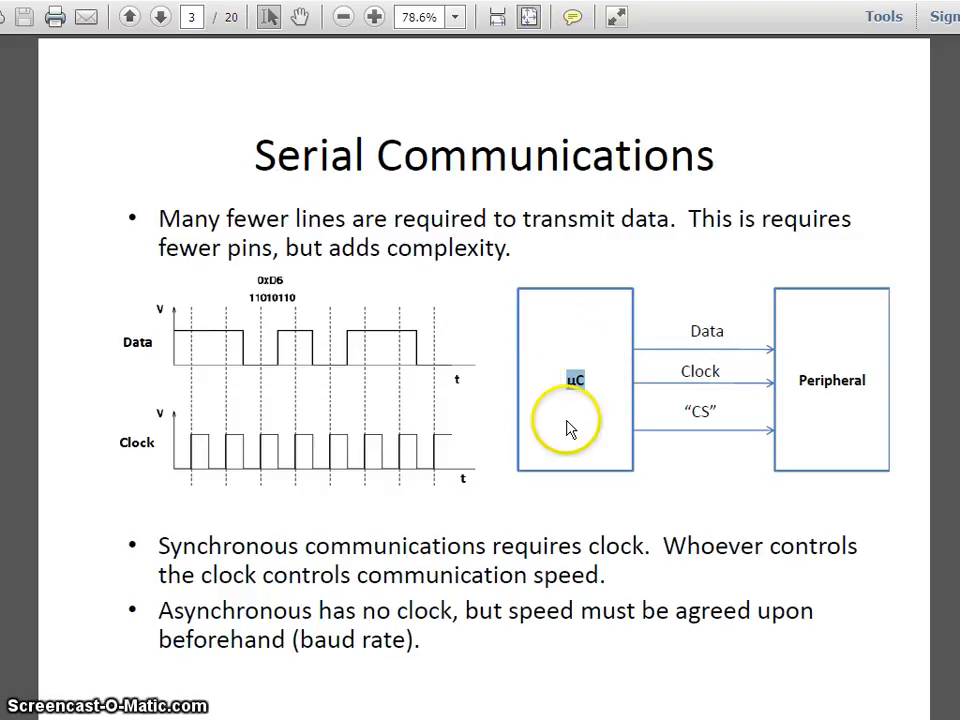
pyautogui.moveTo(715, 378)
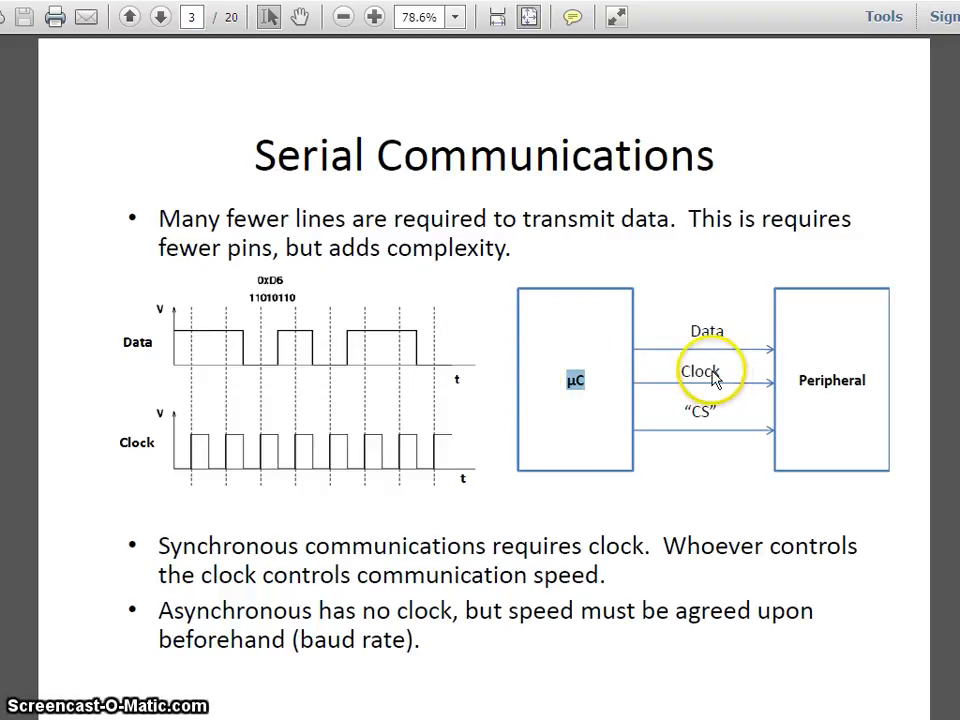
pyautogui.moveTo(775, 355)
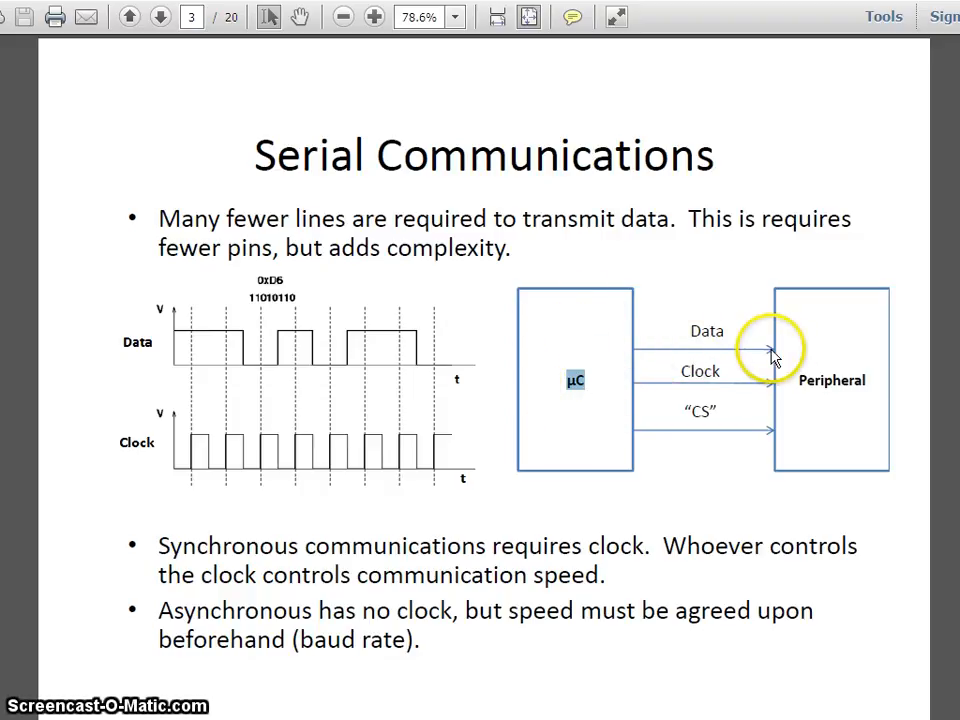
pyautogui.moveTo(840, 385)
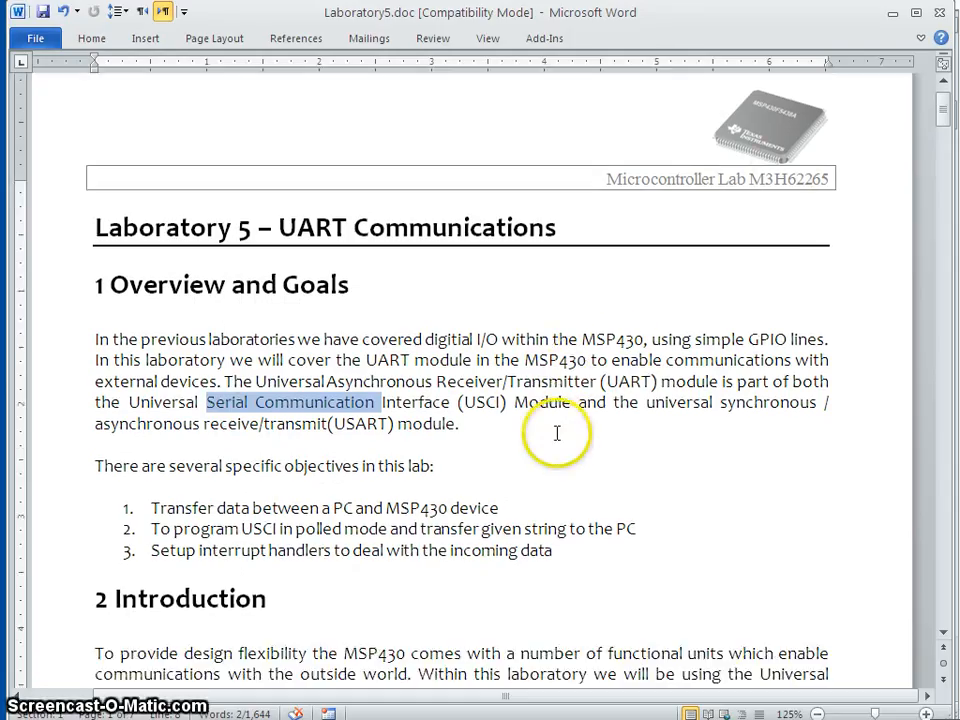
# Clear the overview selection, highlight 'USCI' in the objectives, and scroll toward the Introduction.
pyautogui.click(220, 465)
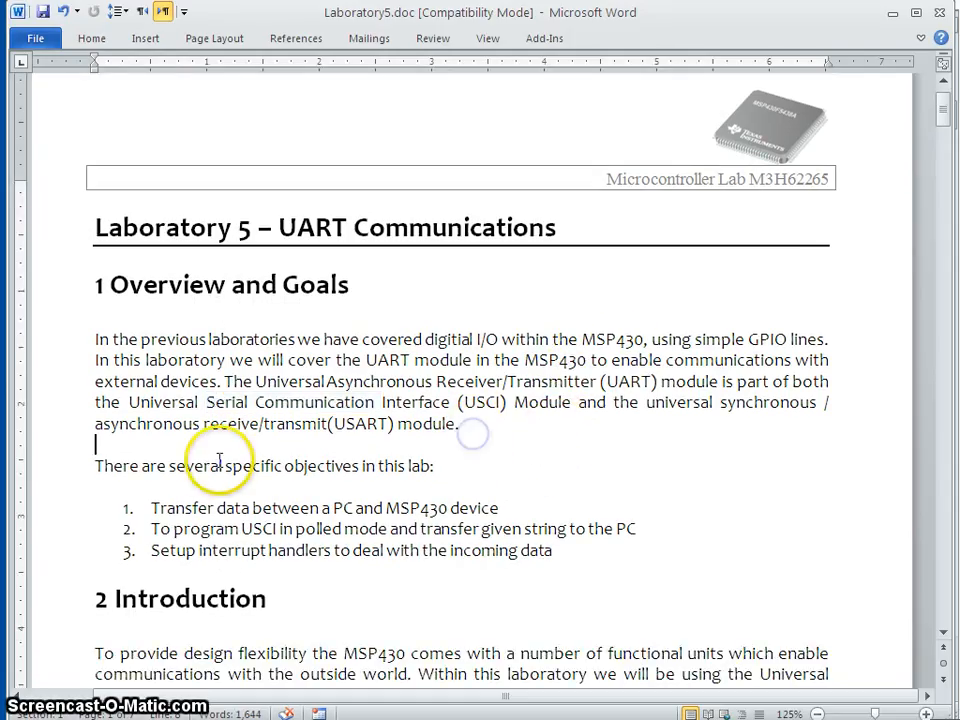
pyautogui.moveTo(325, 485)
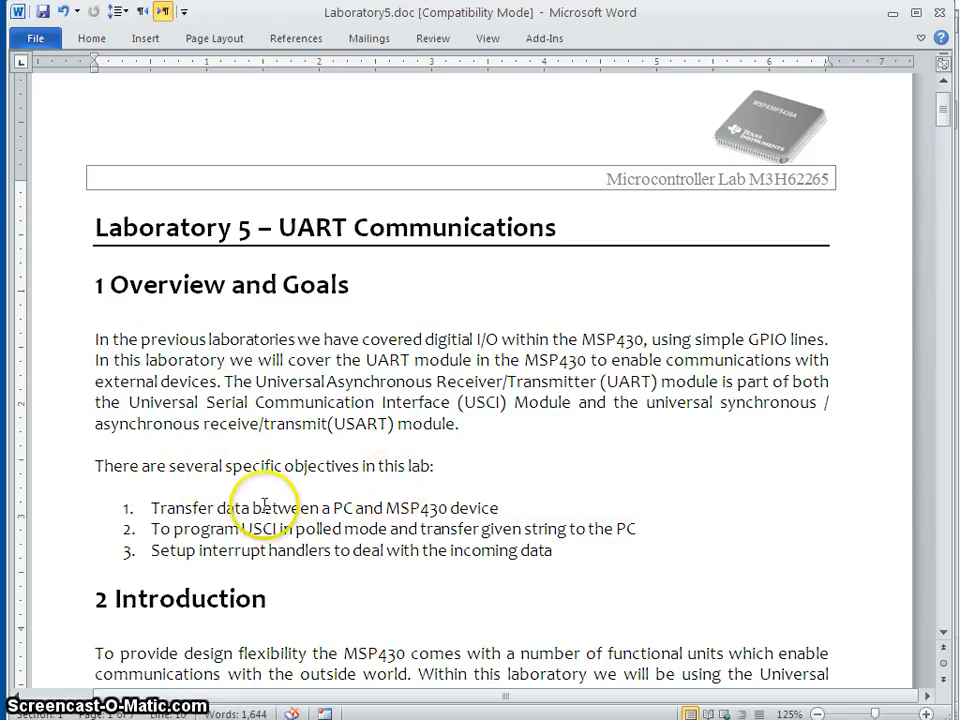
pyautogui.moveTo(313, 510)
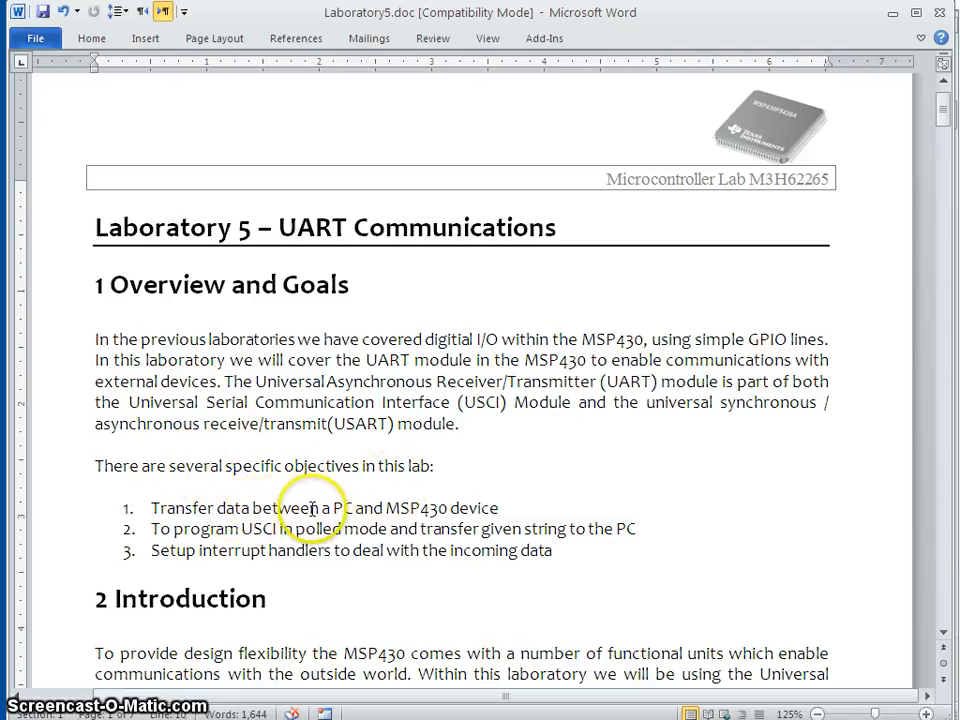
pyautogui.doubleClick(328, 508)
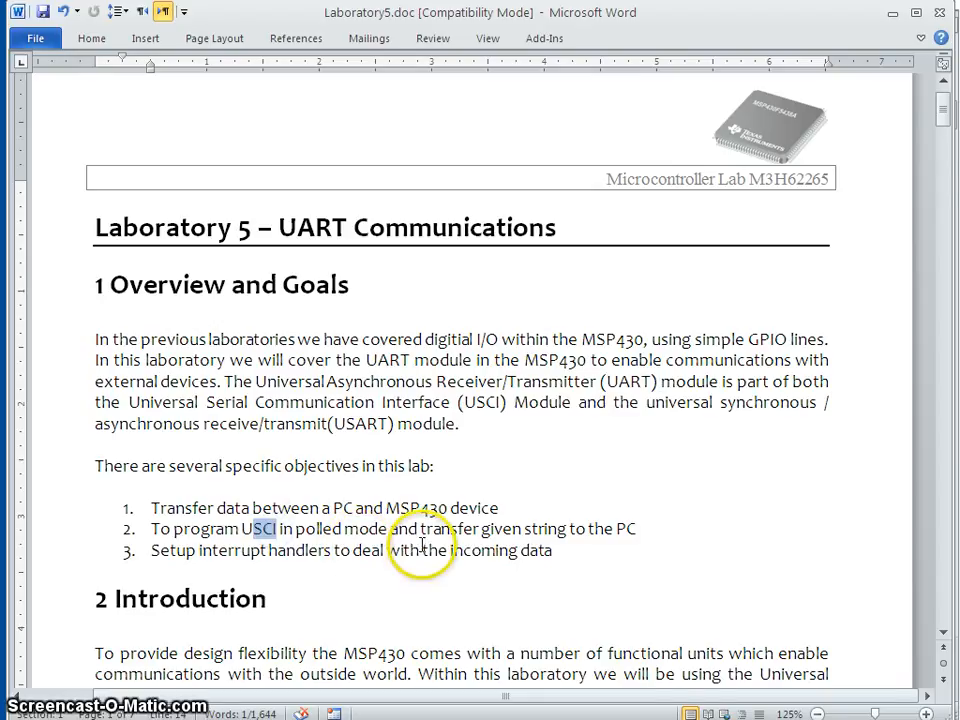
pyautogui.moveTo(435, 537)
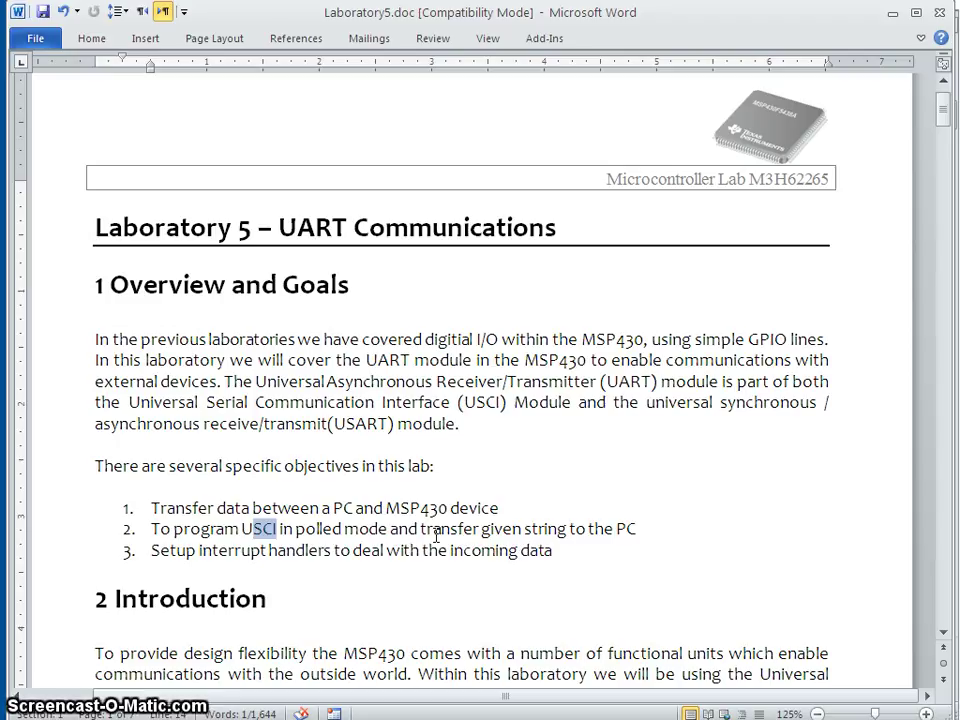
pyautogui.moveTo(203, 549)
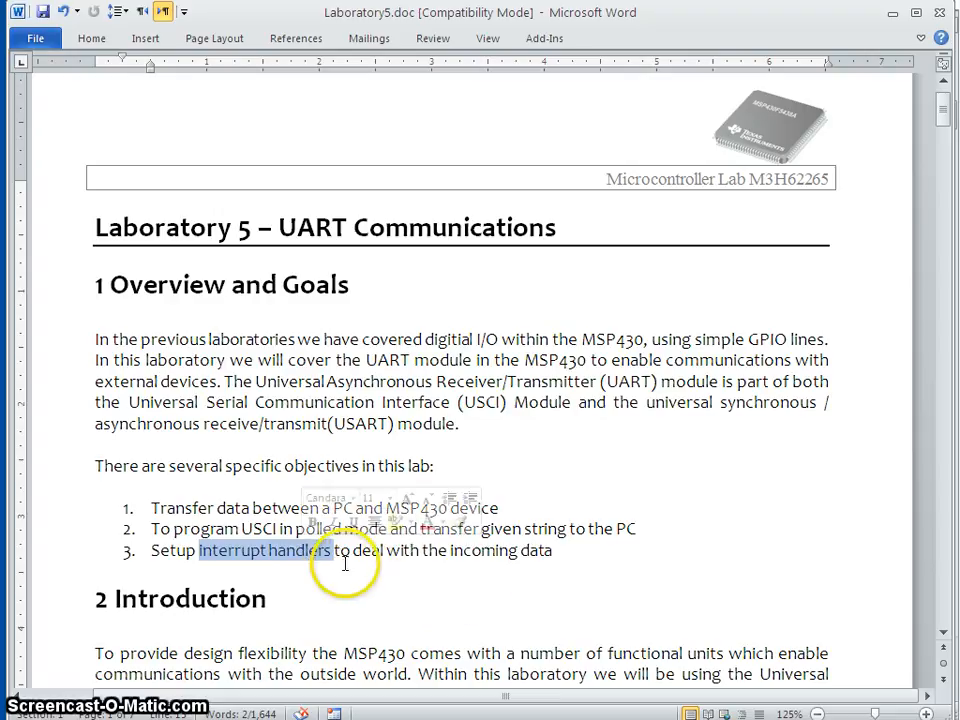
pyautogui.scroll(-3)
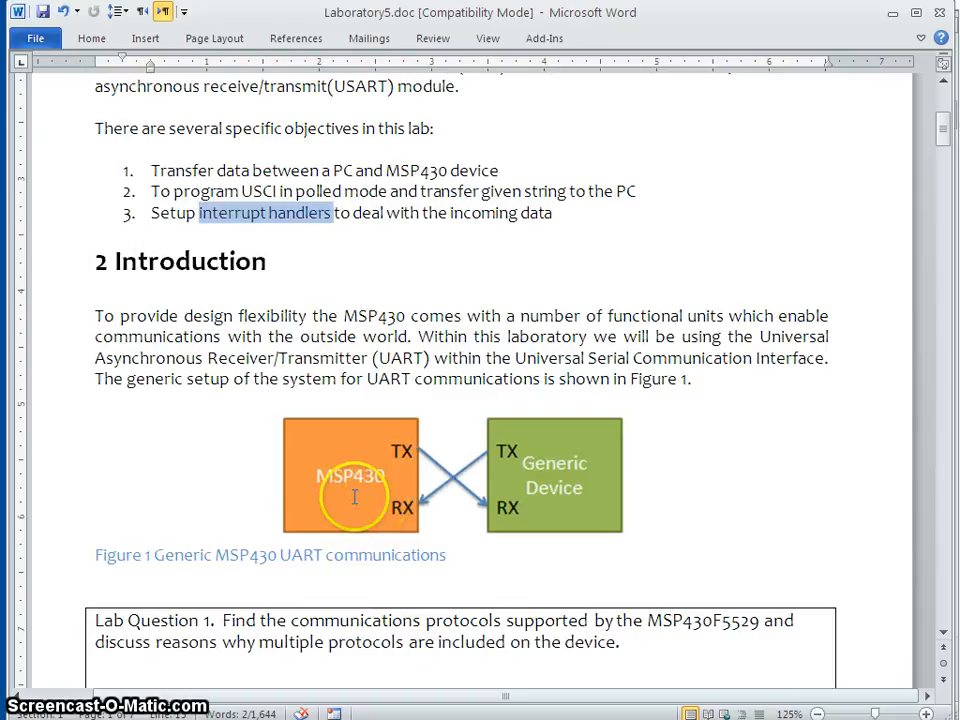
pyautogui.moveTo(375, 487)
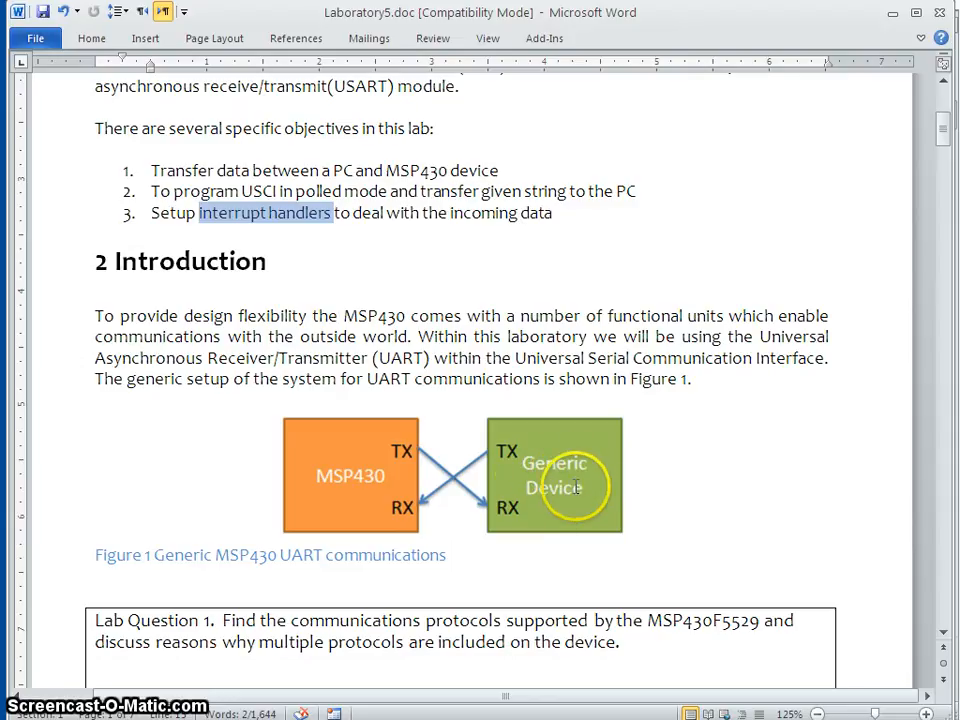
pyautogui.moveTo(580, 500)
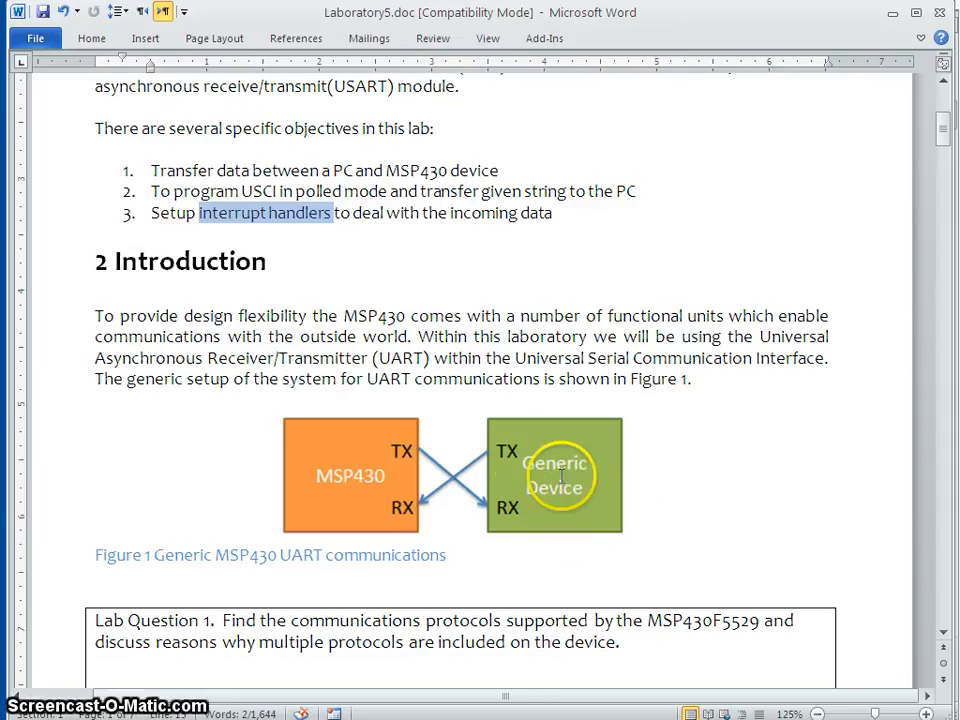
pyautogui.moveTo(563, 478)
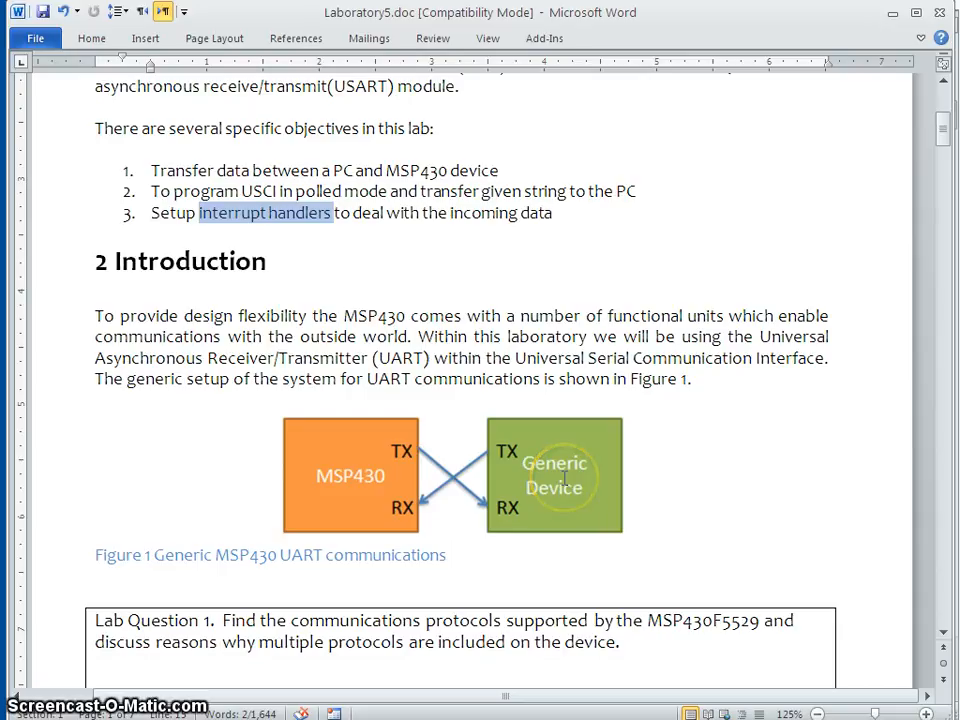
pyautogui.moveTo(336, 572)
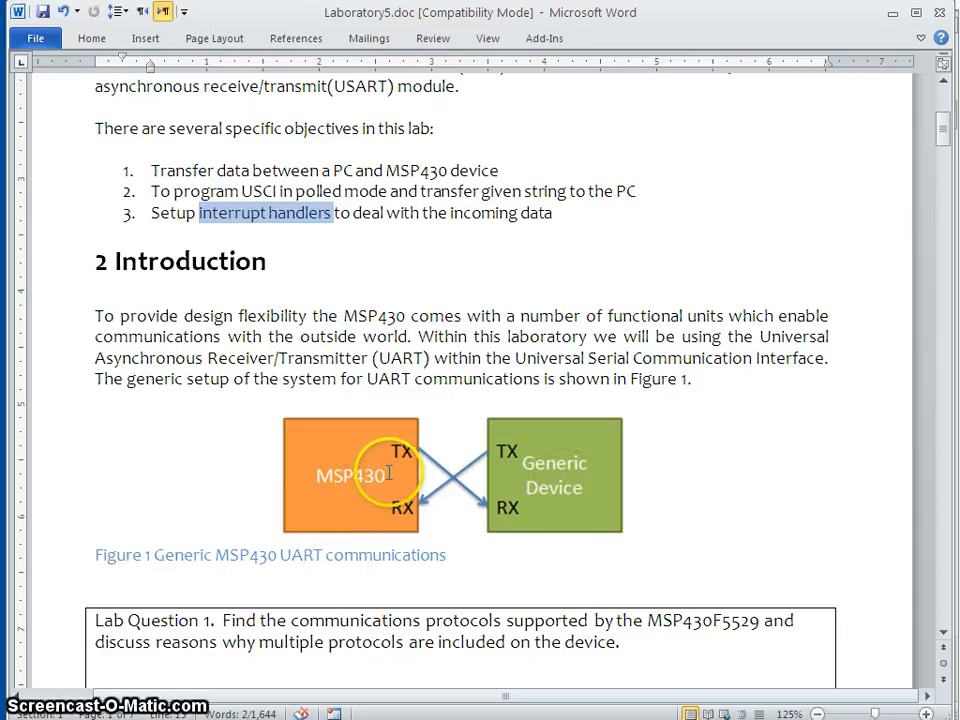
pyautogui.moveTo(460, 475)
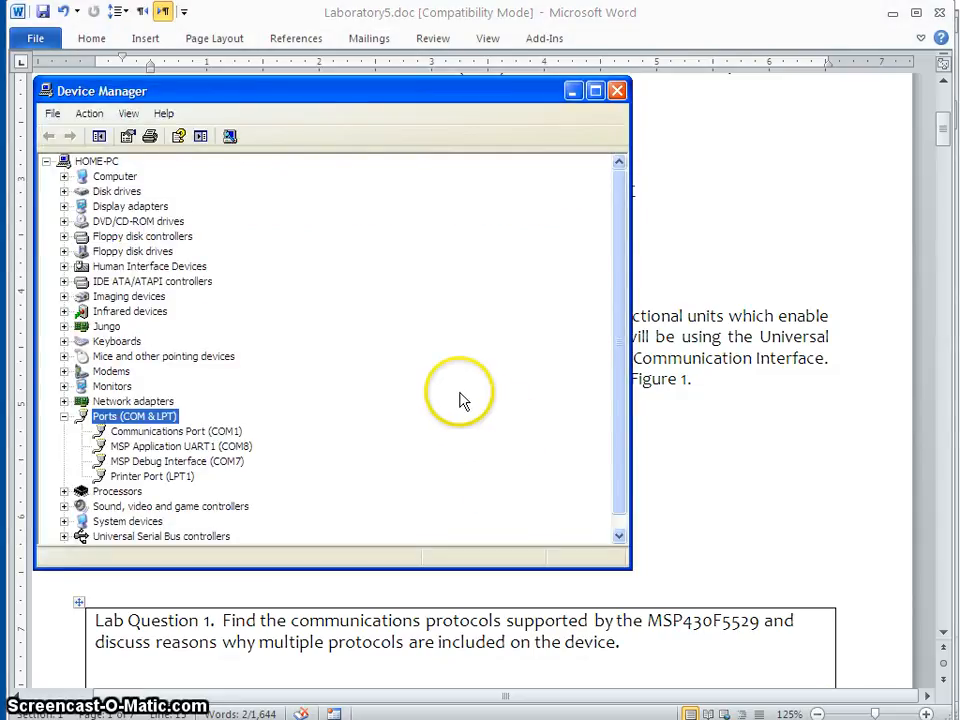
pyautogui.moveTo(460, 90)
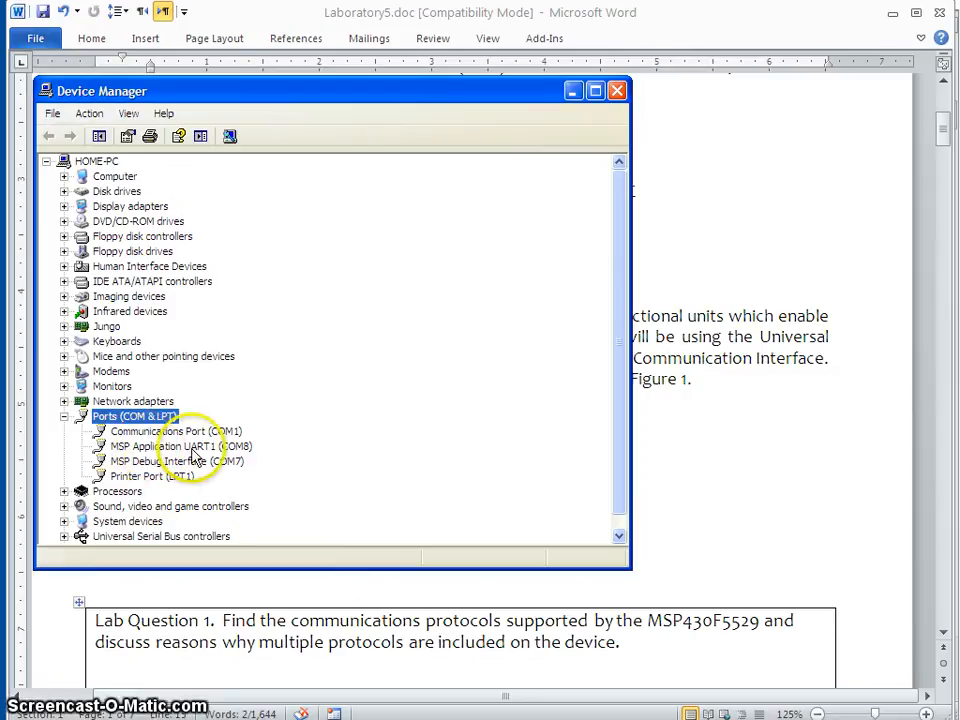
# Select the MSP Debug Interface and MSP Application UART1 ports, then close Device Manager.
pyautogui.click(175, 461)
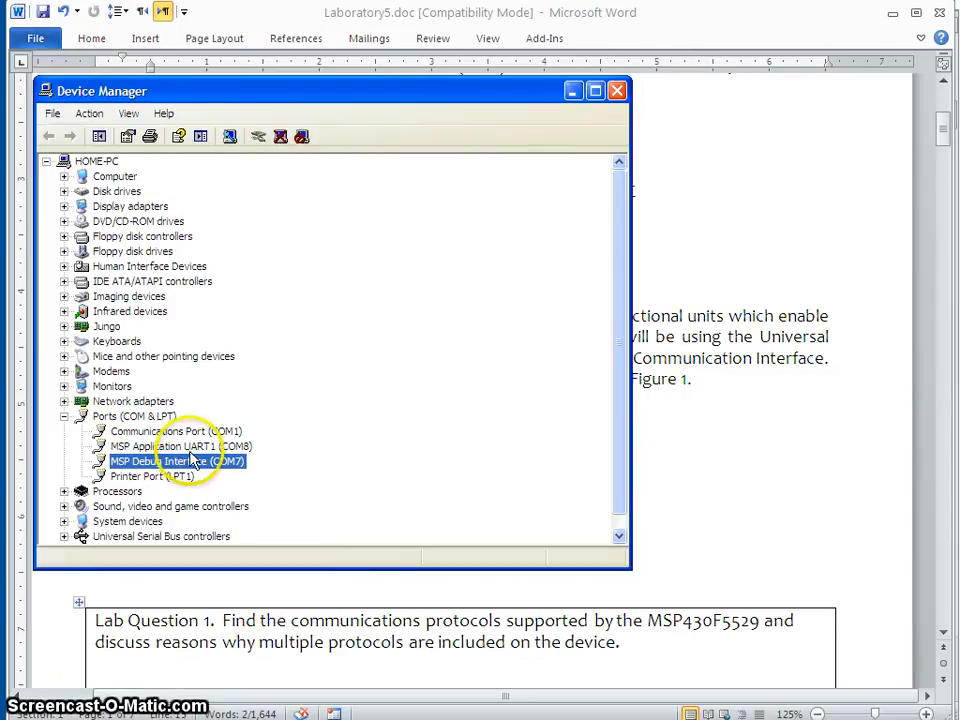
pyautogui.moveTo(155, 425)
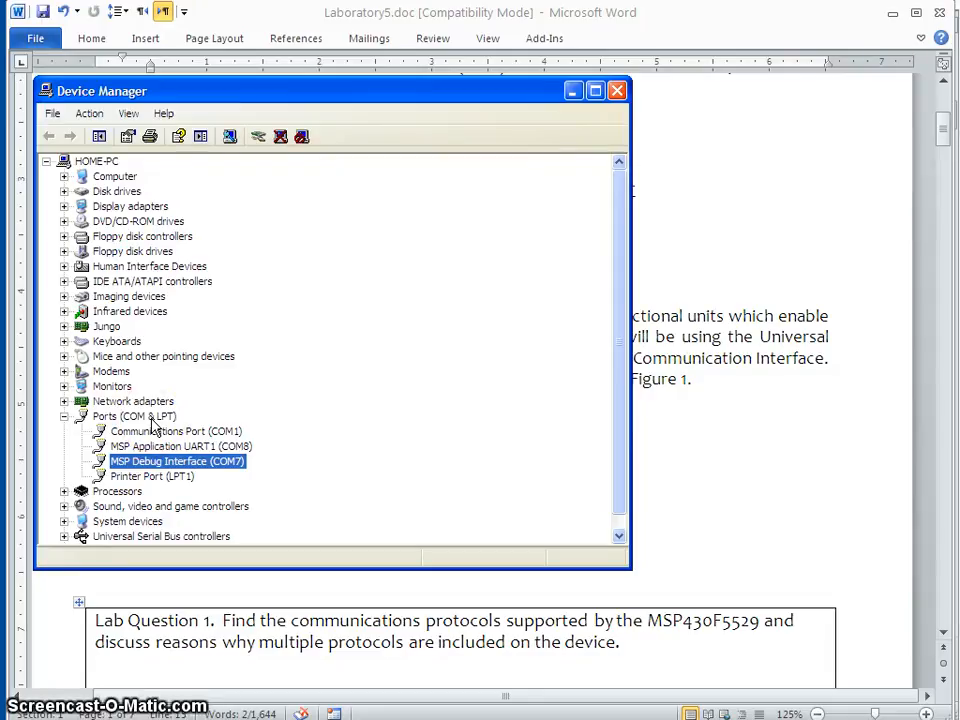
pyautogui.click(180, 446)
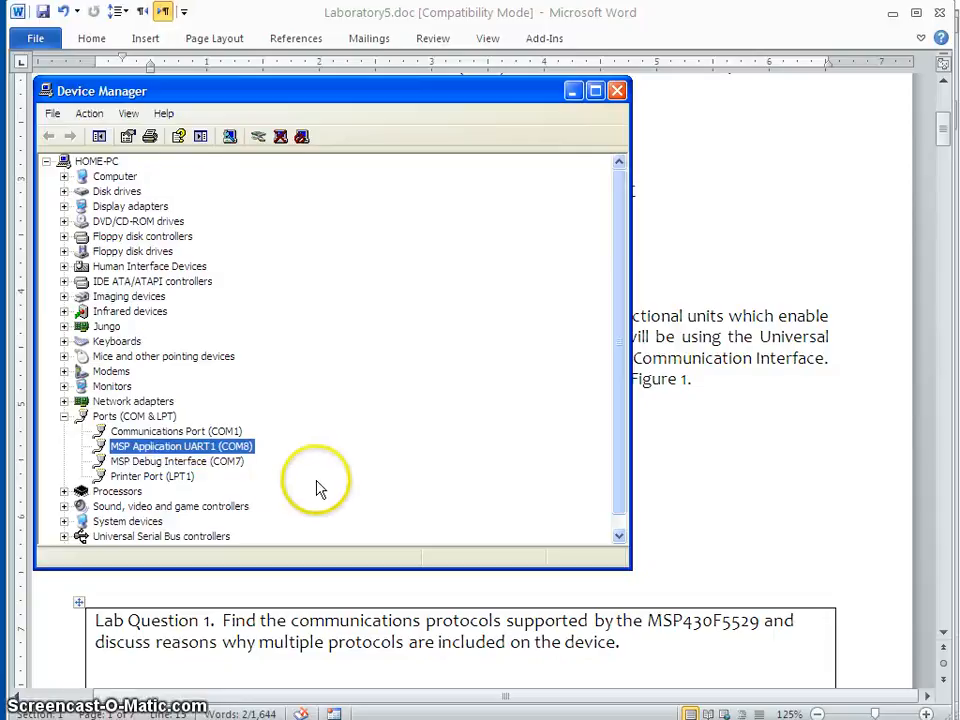
pyautogui.moveTo(175, 455)
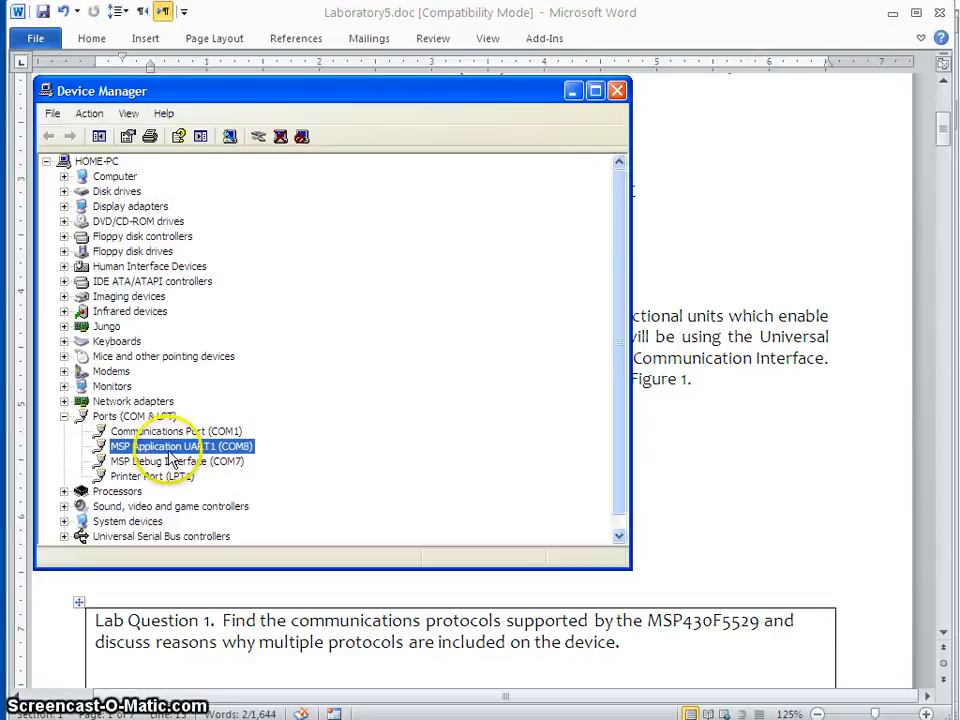
pyautogui.moveTo(258, 461)
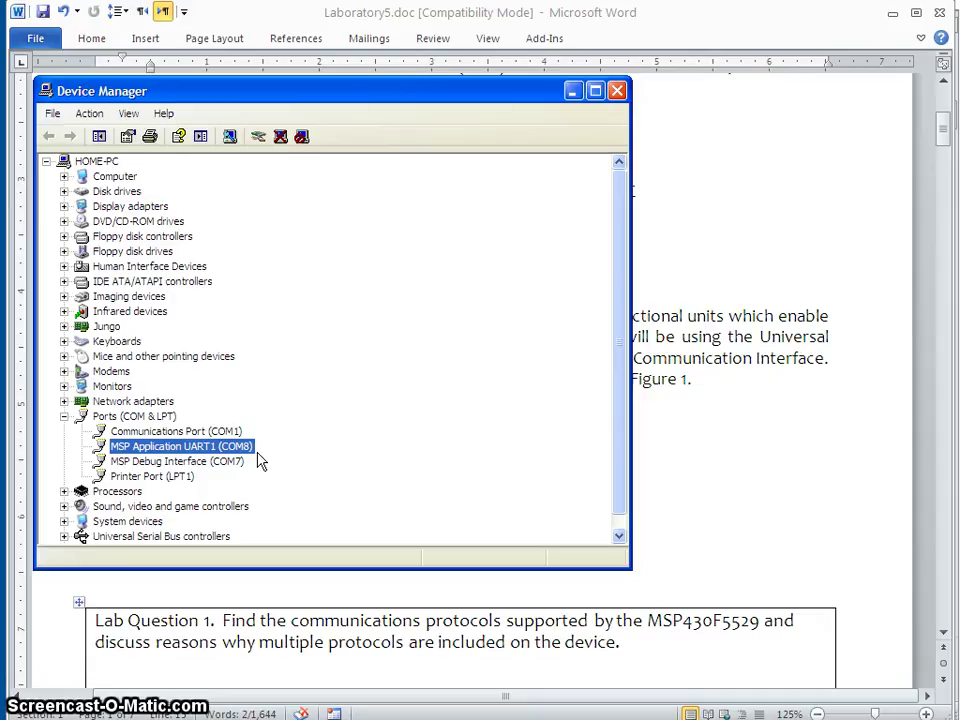
pyautogui.moveTo(330, 345)
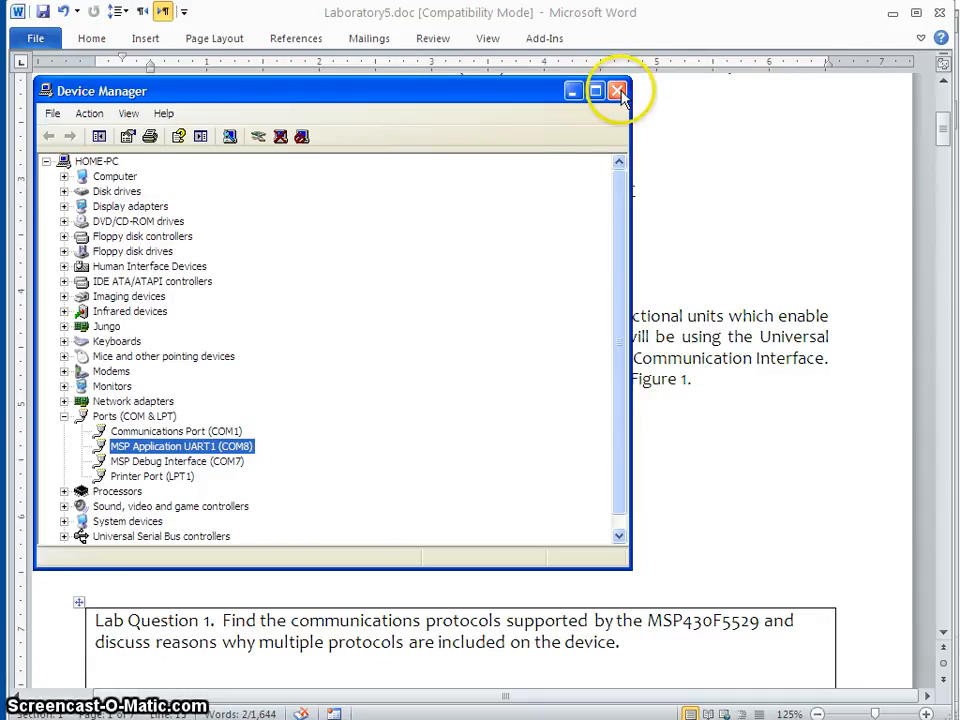
pyautogui.click(618, 90)
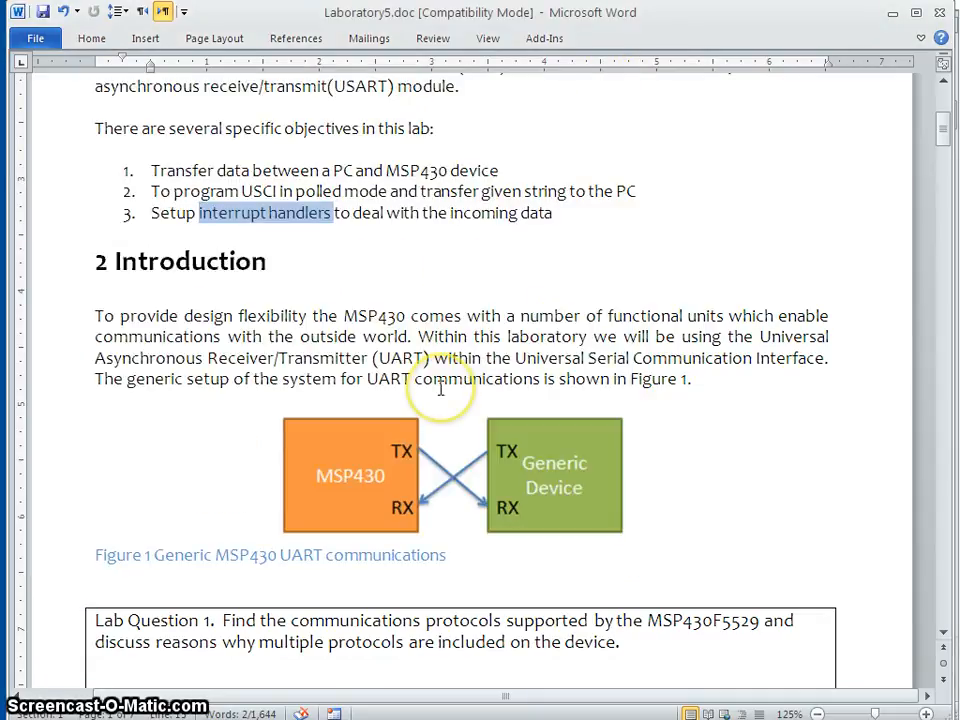
# Scroll past Figure 1 and Lab Question 1 to the Figure 2 bit-arrangement diagram.
pyautogui.scroll(-3)
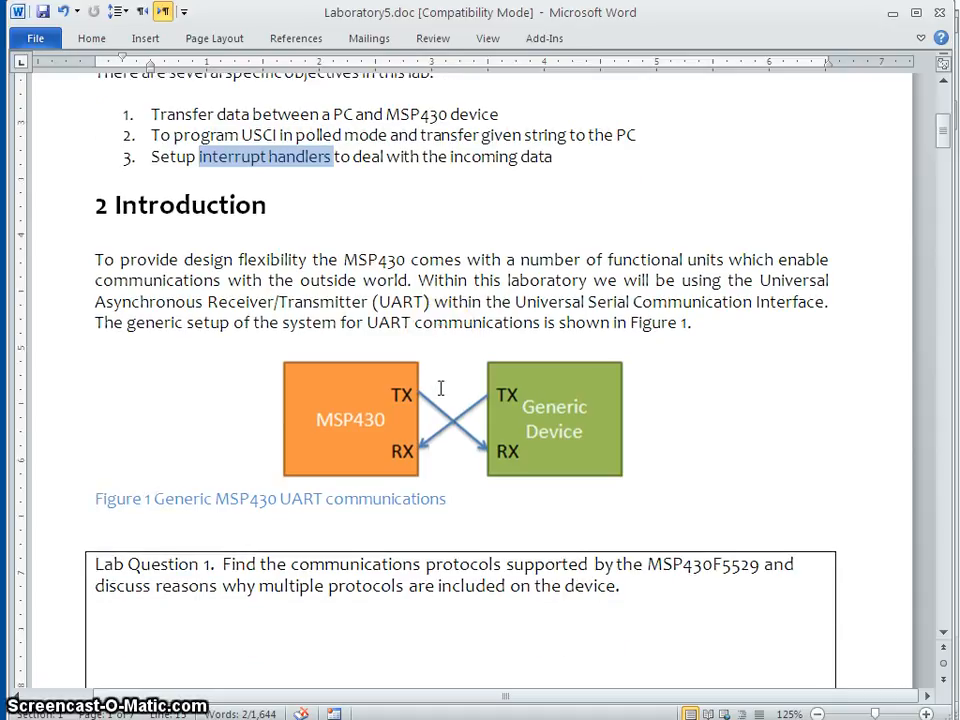
pyautogui.scroll(-3)
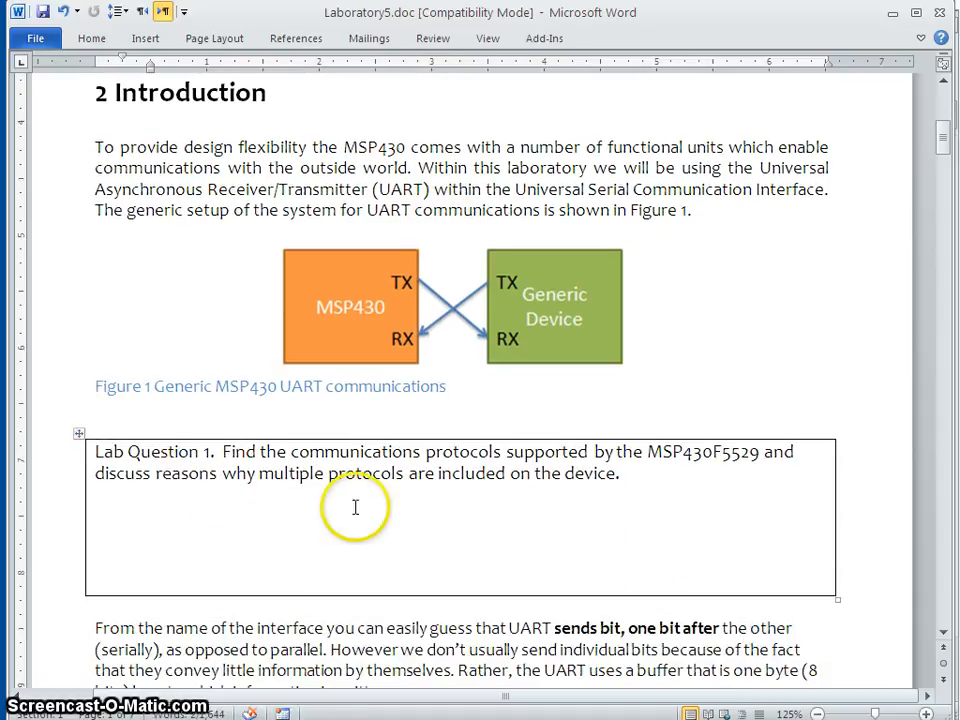
pyautogui.scroll(-3)
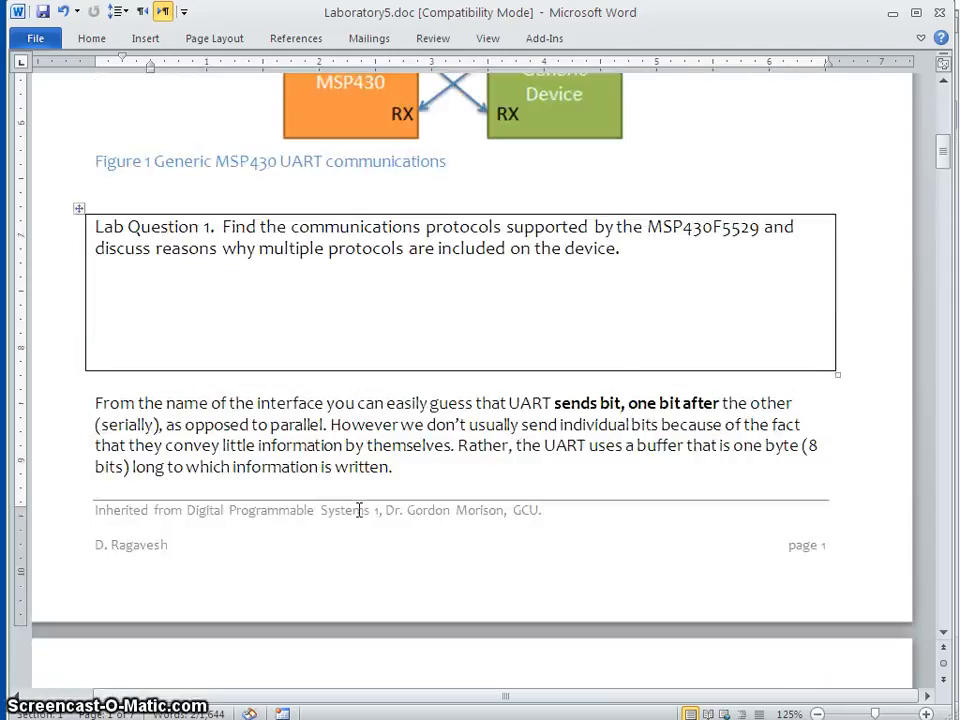
pyautogui.scroll(-3)
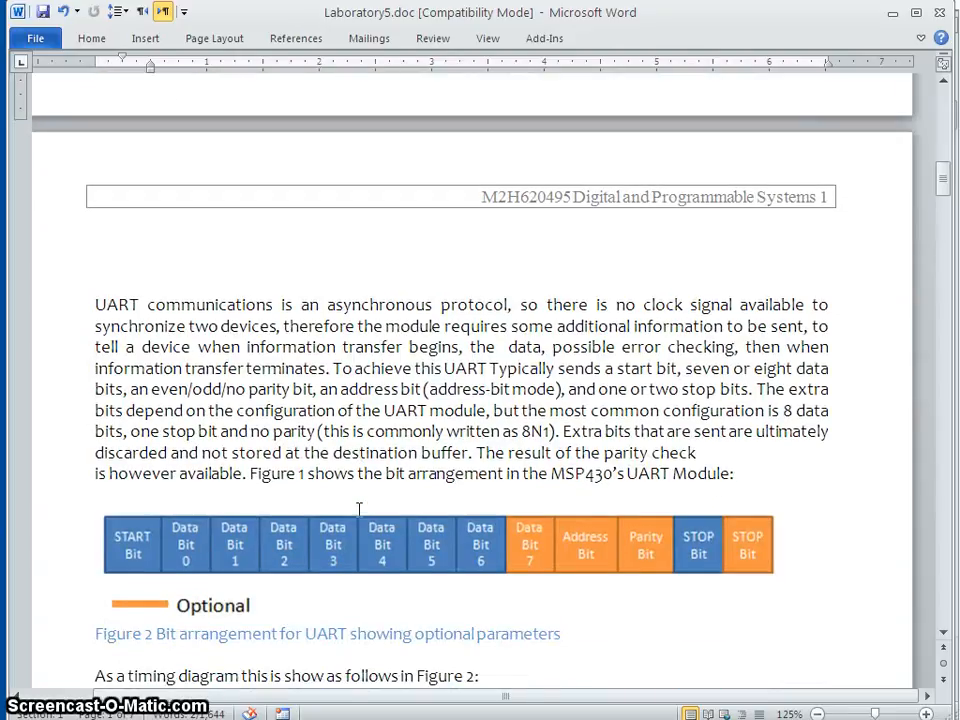
pyautogui.scroll(-3)
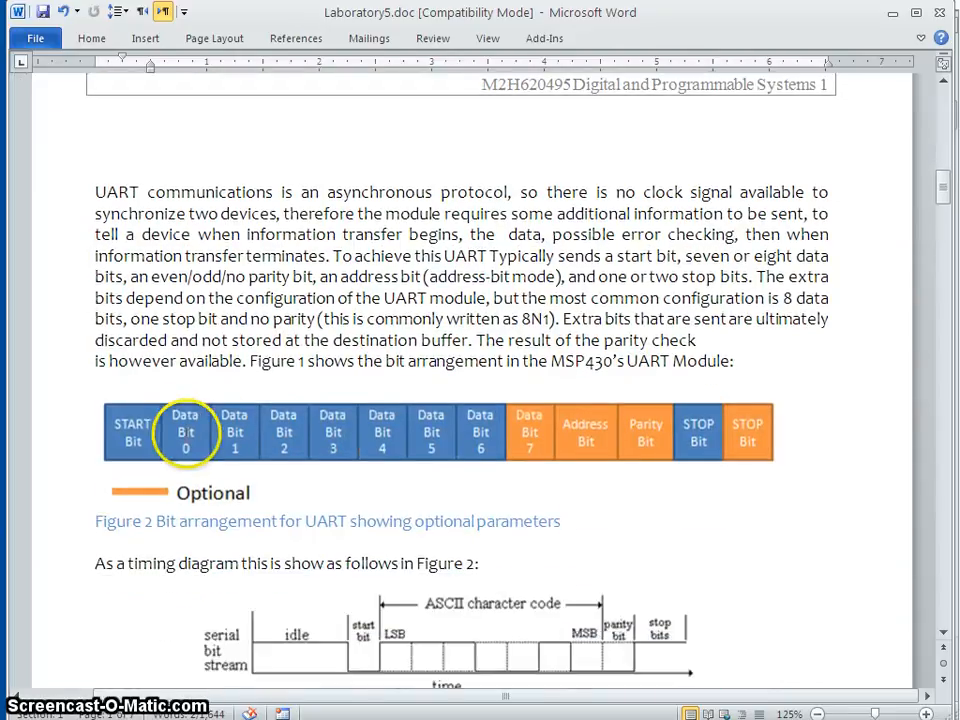
pyautogui.moveTo(263, 570)
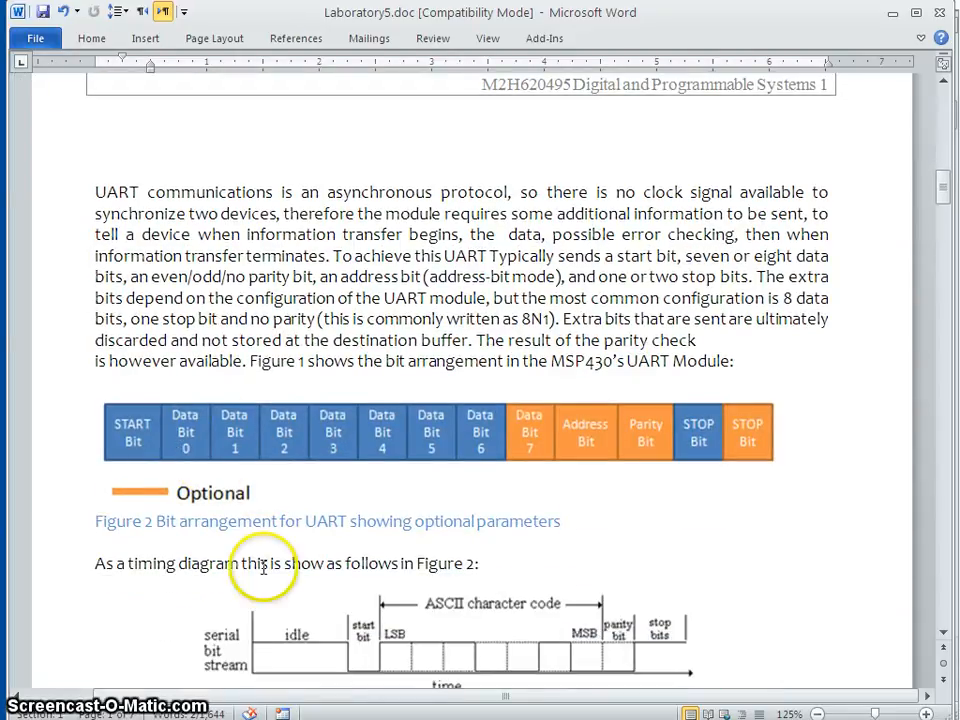
pyautogui.scroll(-3)
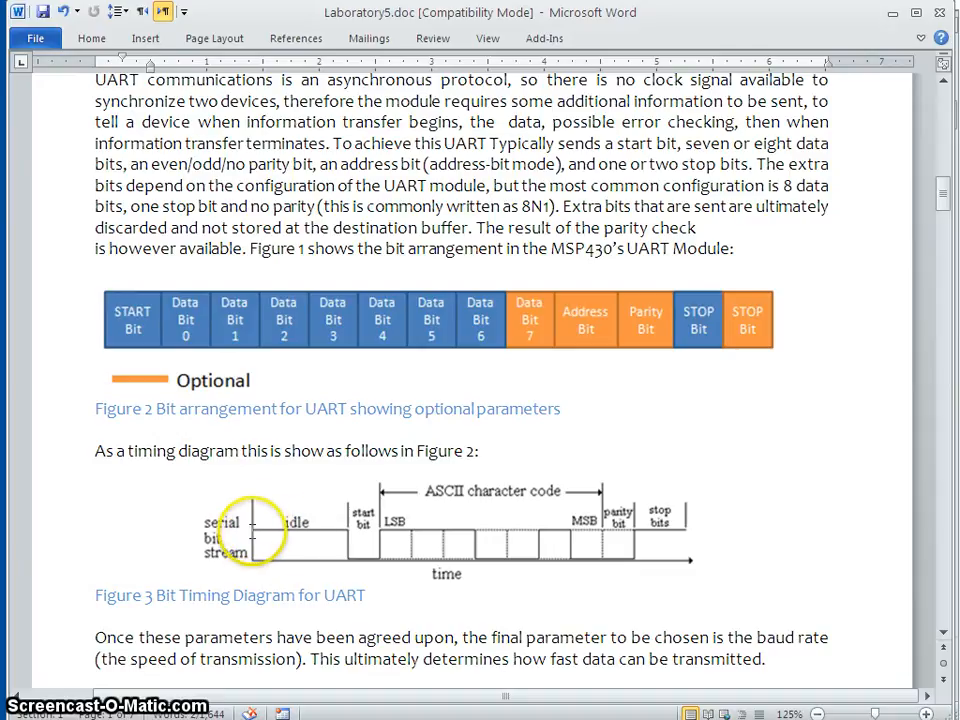
pyautogui.moveTo(340, 533)
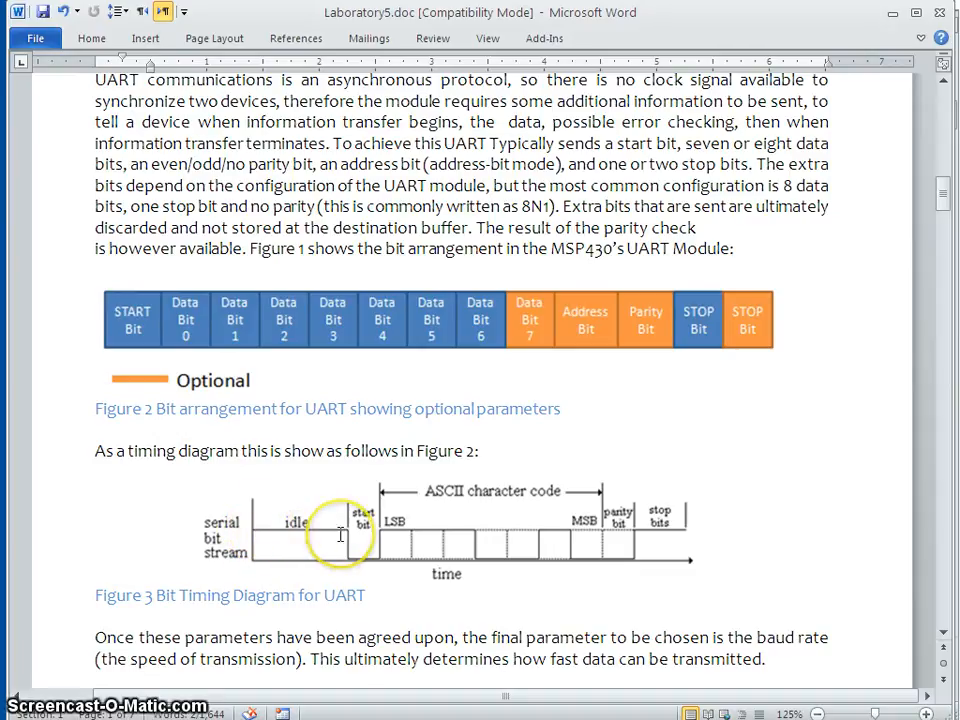
pyautogui.moveTo(332, 528)
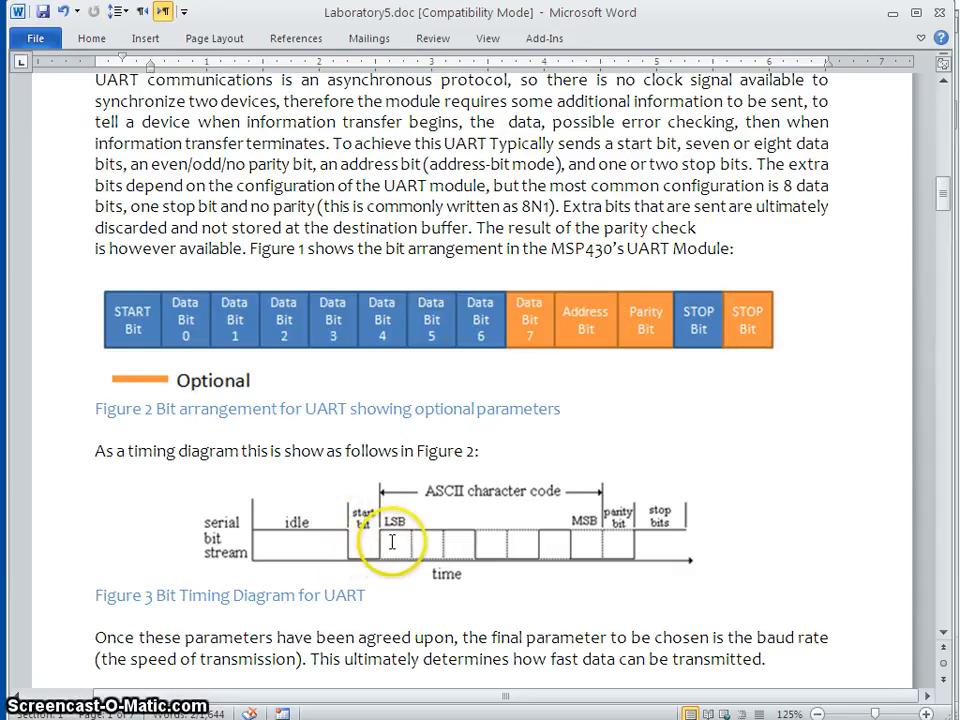
pyautogui.moveTo(537, 540)
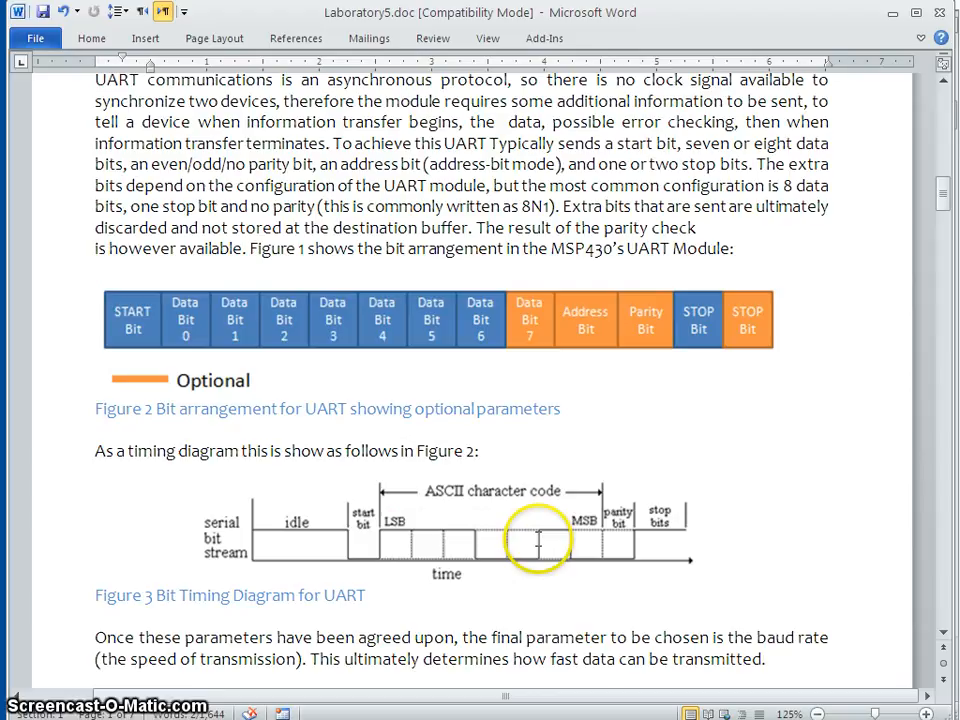
pyautogui.moveTo(604, 543)
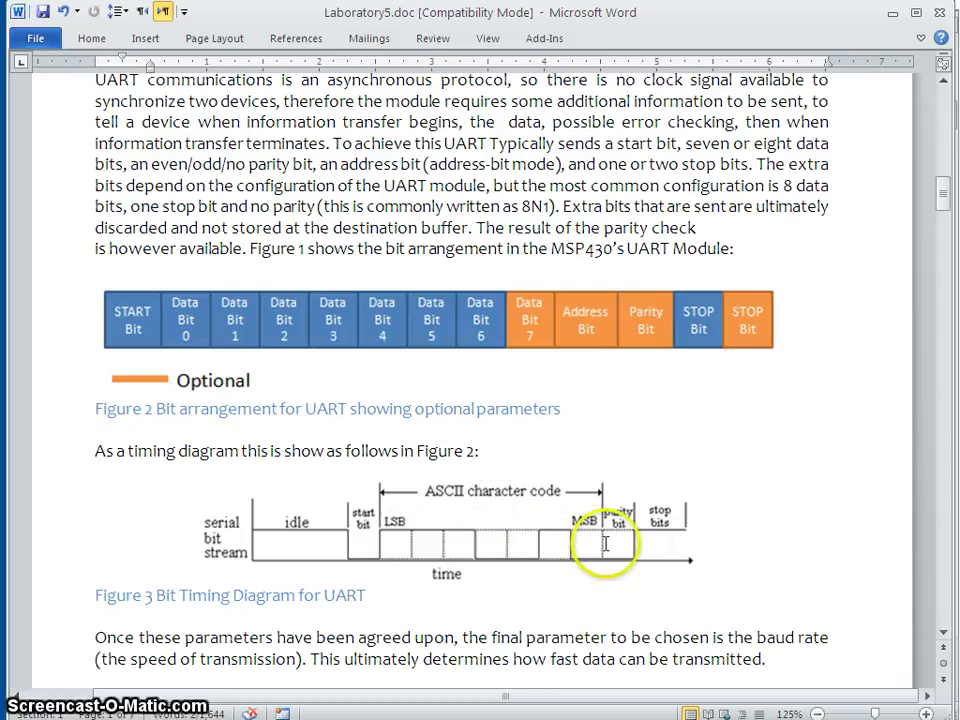
pyautogui.moveTo(425, 490)
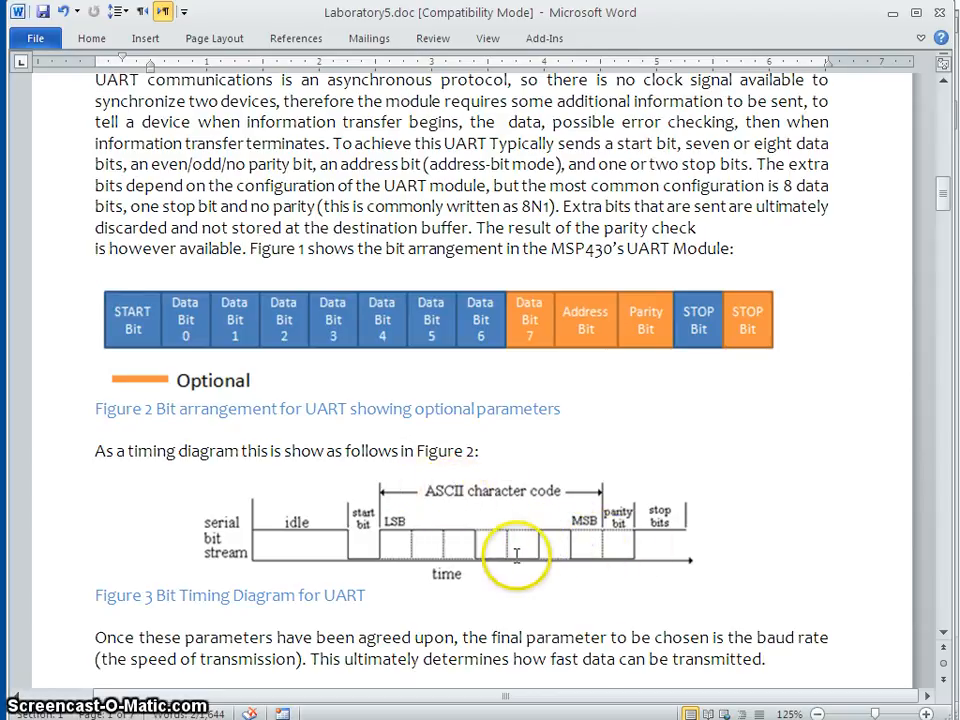
pyautogui.moveTo(628, 540)
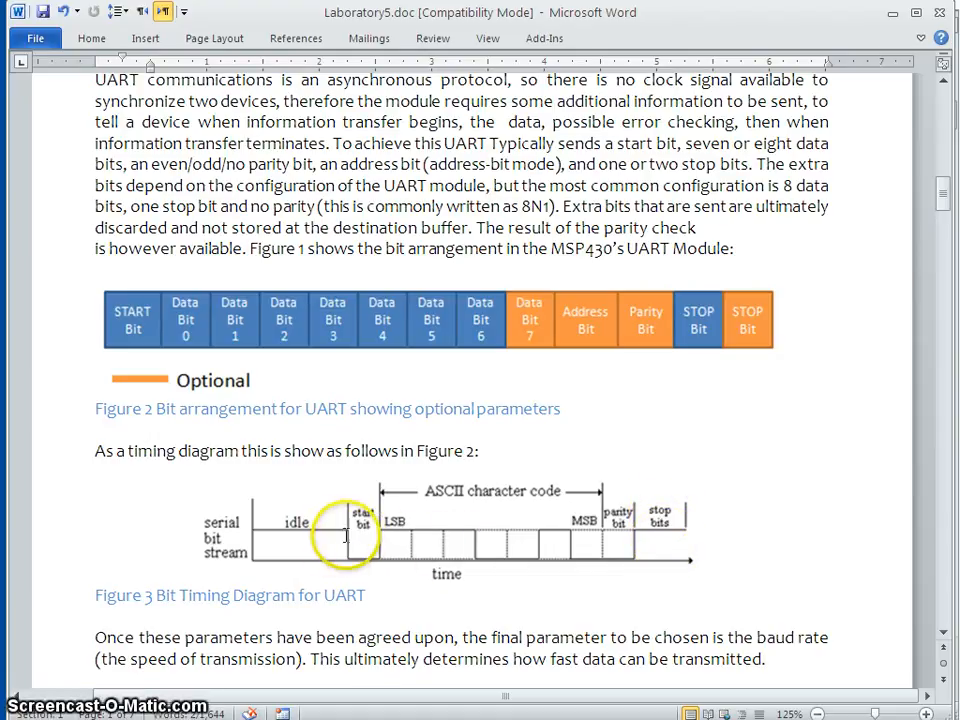
pyautogui.moveTo(690, 353)
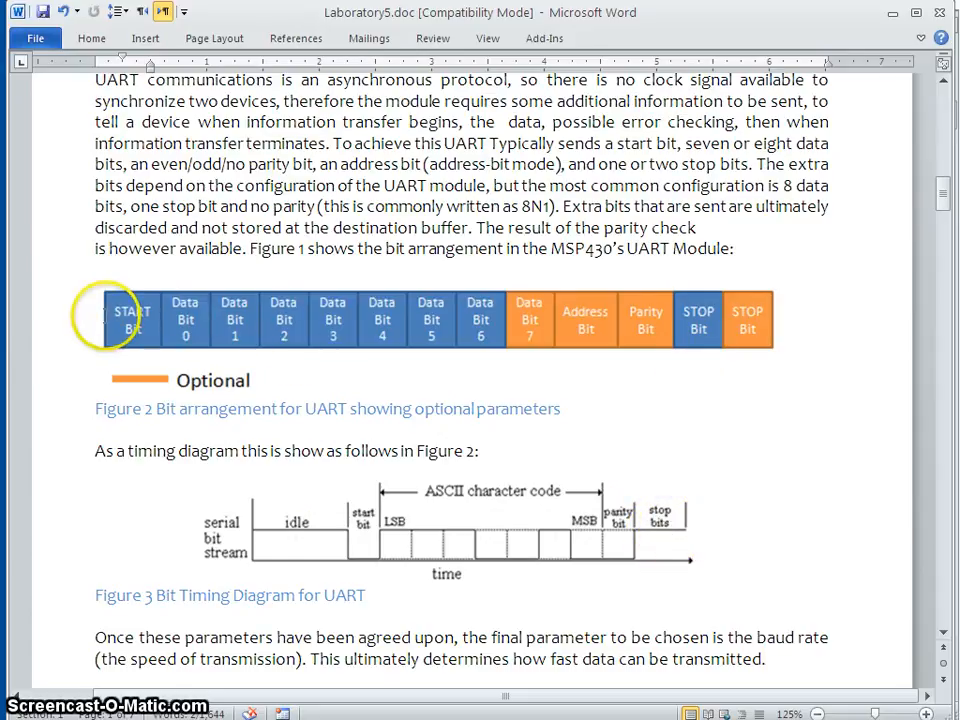
pyautogui.moveTo(485, 330)
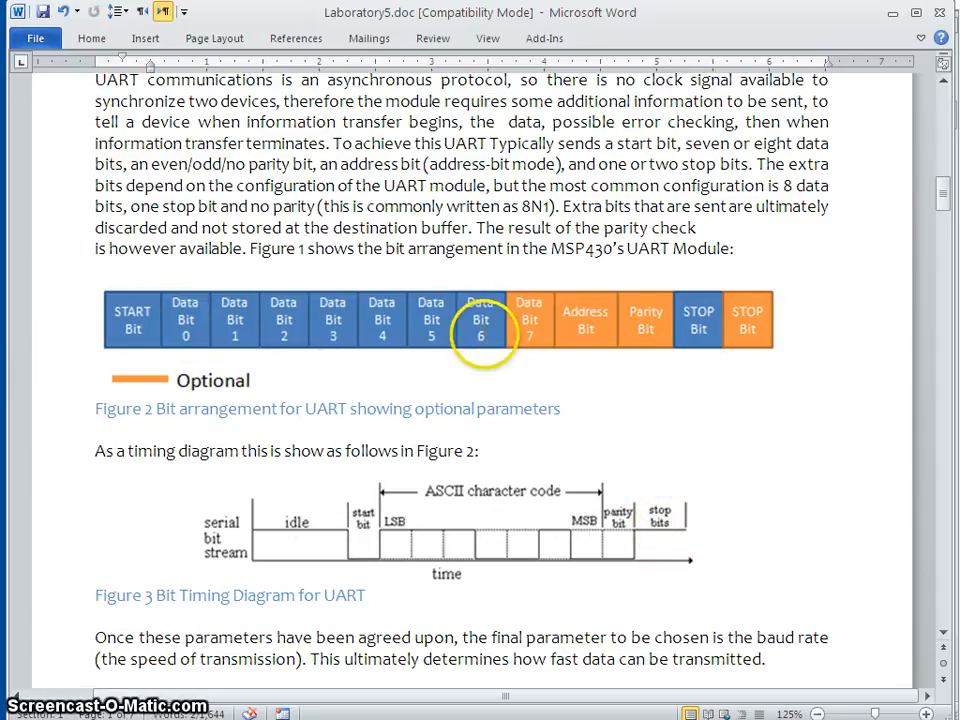
pyautogui.moveTo(180, 380)
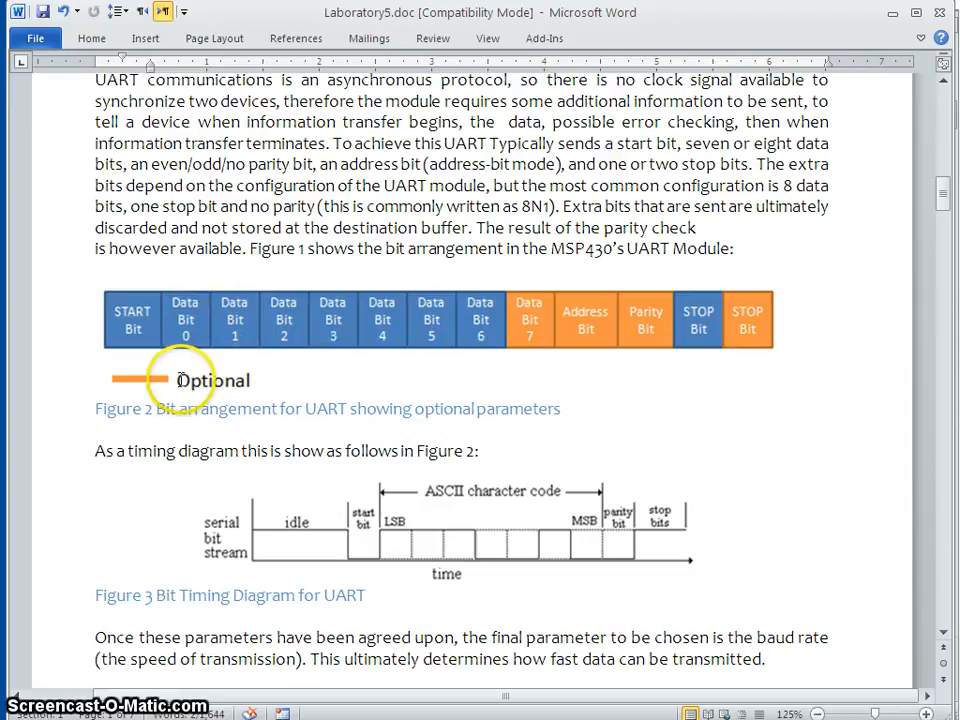
pyautogui.moveTo(660, 320)
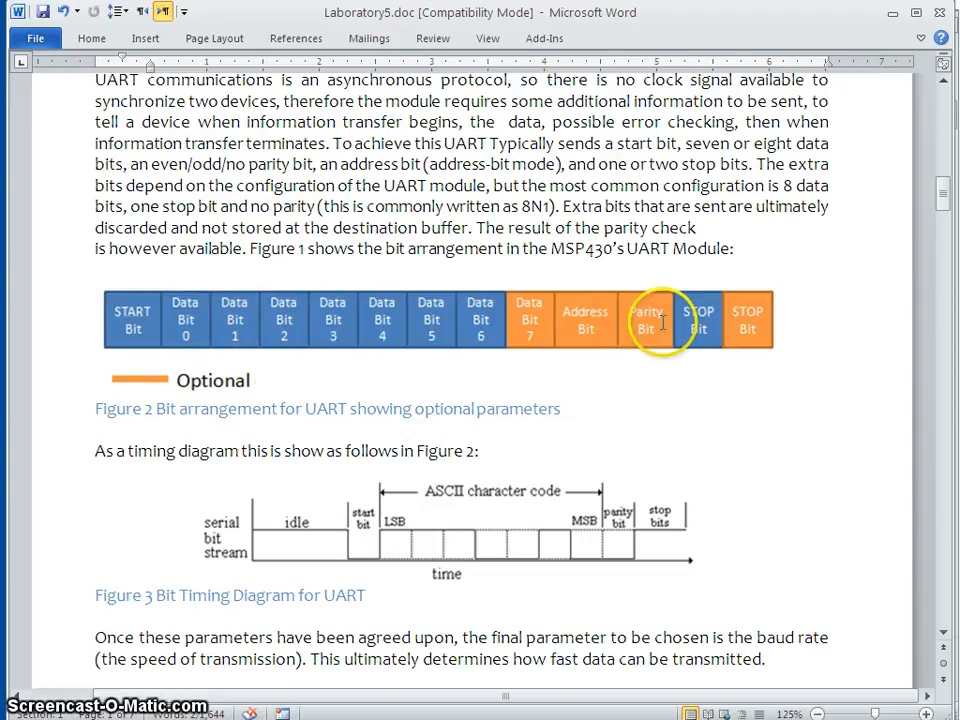
pyautogui.moveTo(535, 338)
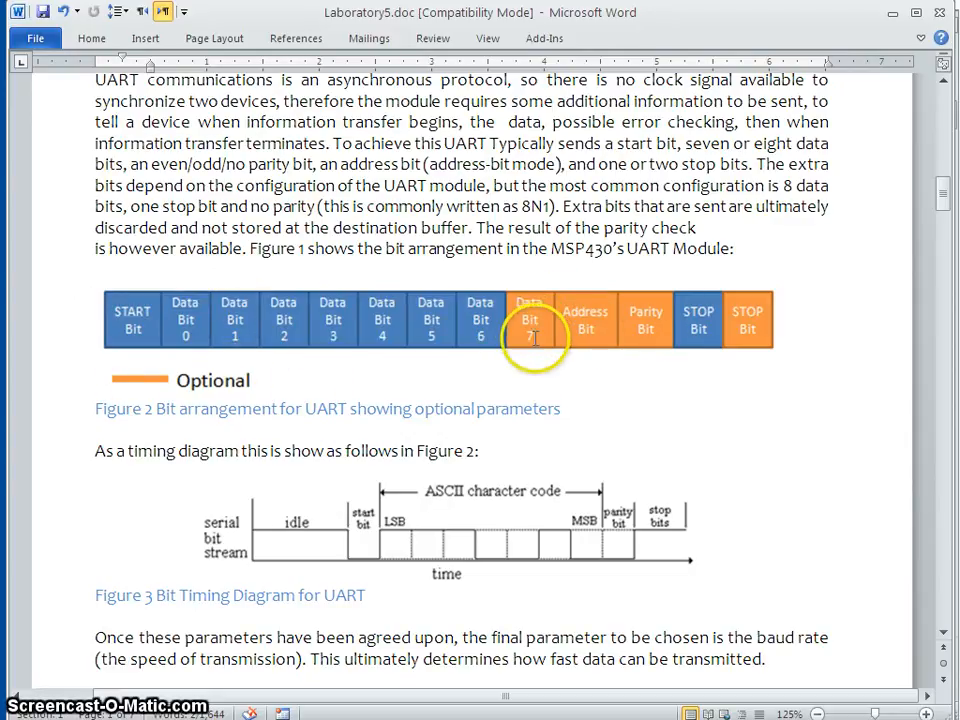
pyautogui.moveTo(537, 330)
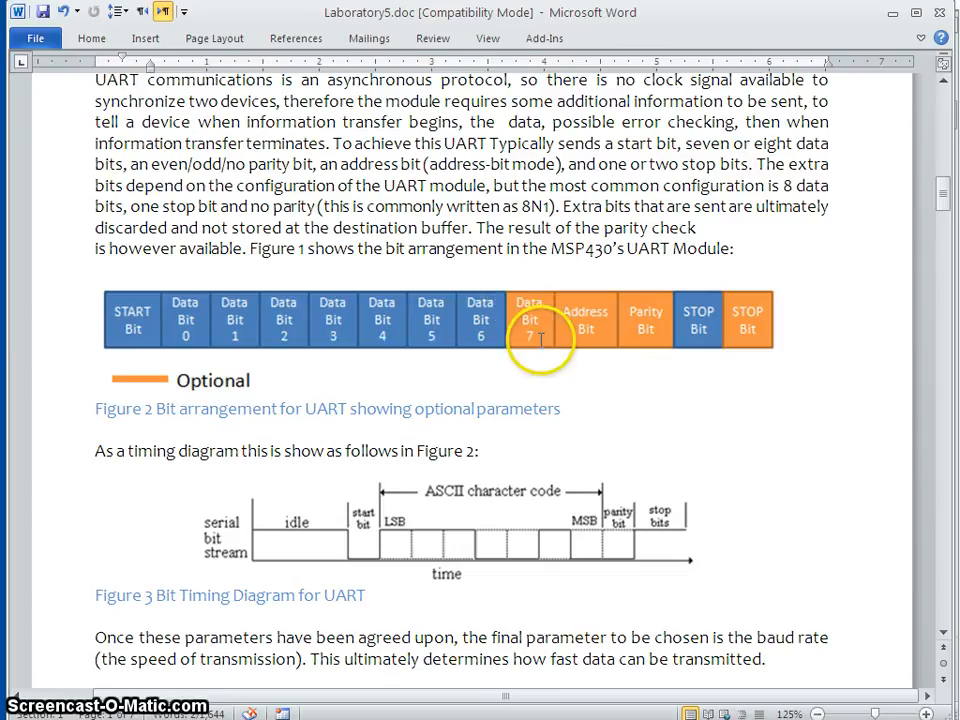
pyautogui.moveTo(540, 340)
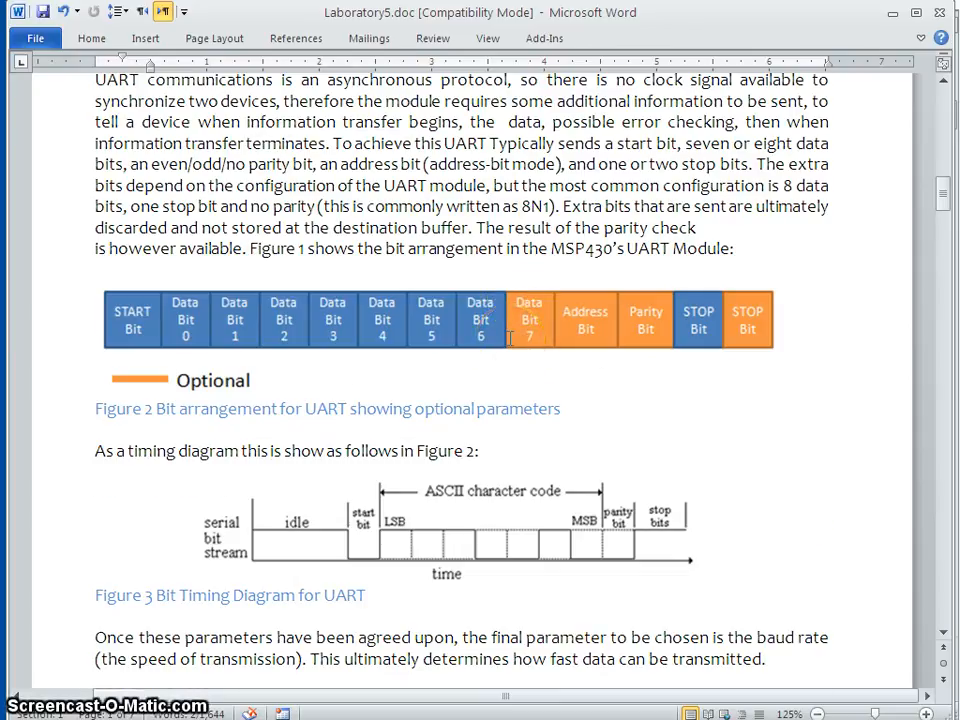
# Scroll to the slau410d.pdf link and the 'UART connectivity on the MSP430F5529' section.
pyautogui.scroll(-3)
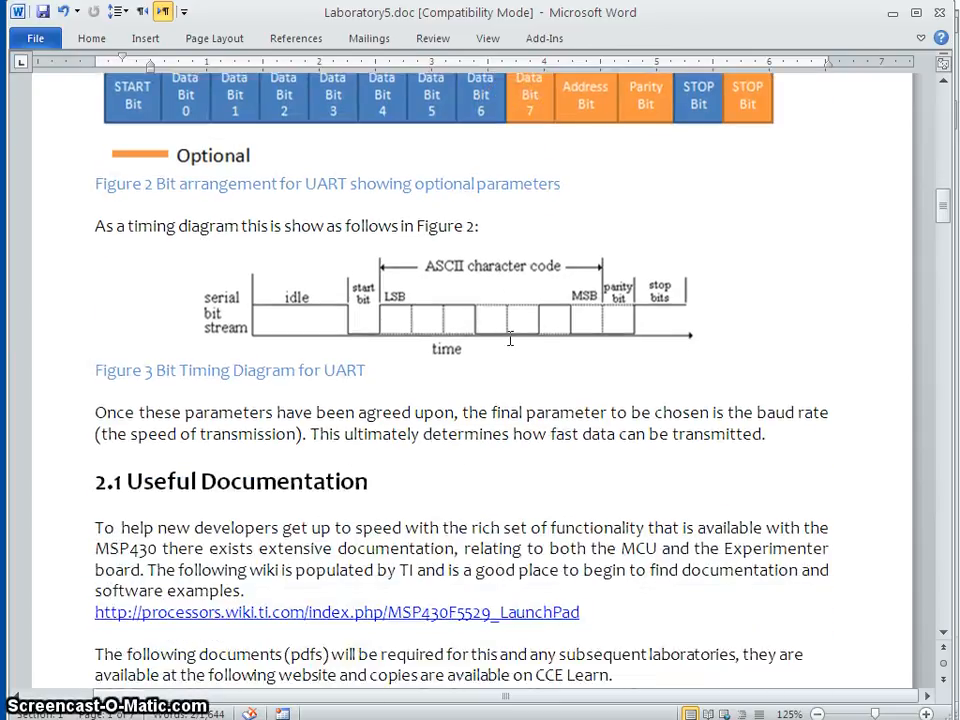
pyautogui.scroll(-3)
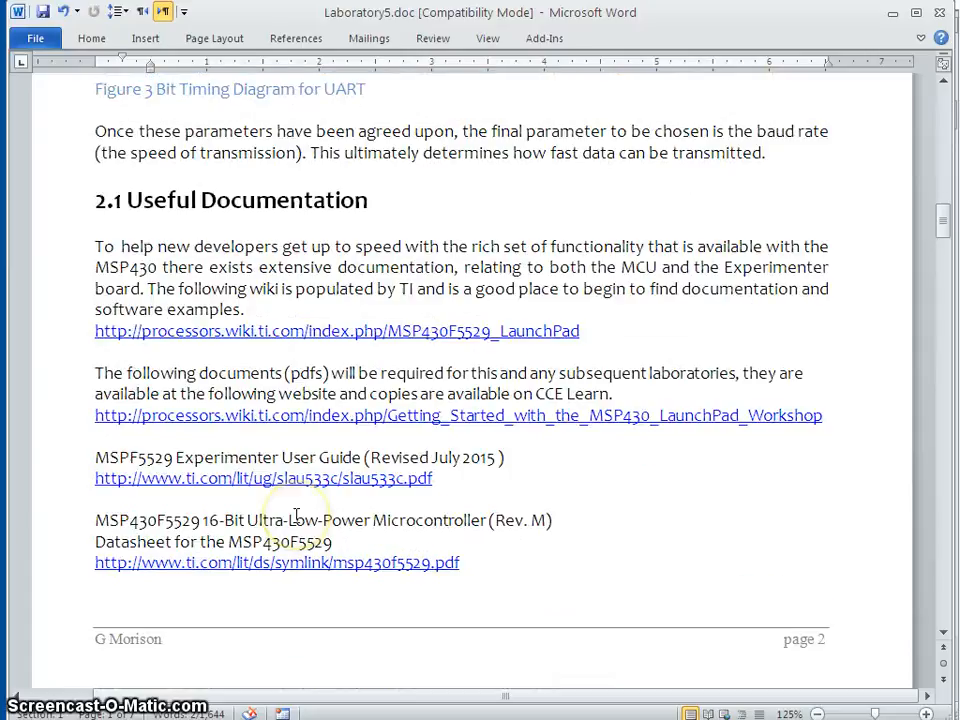
pyautogui.moveTo(285, 343)
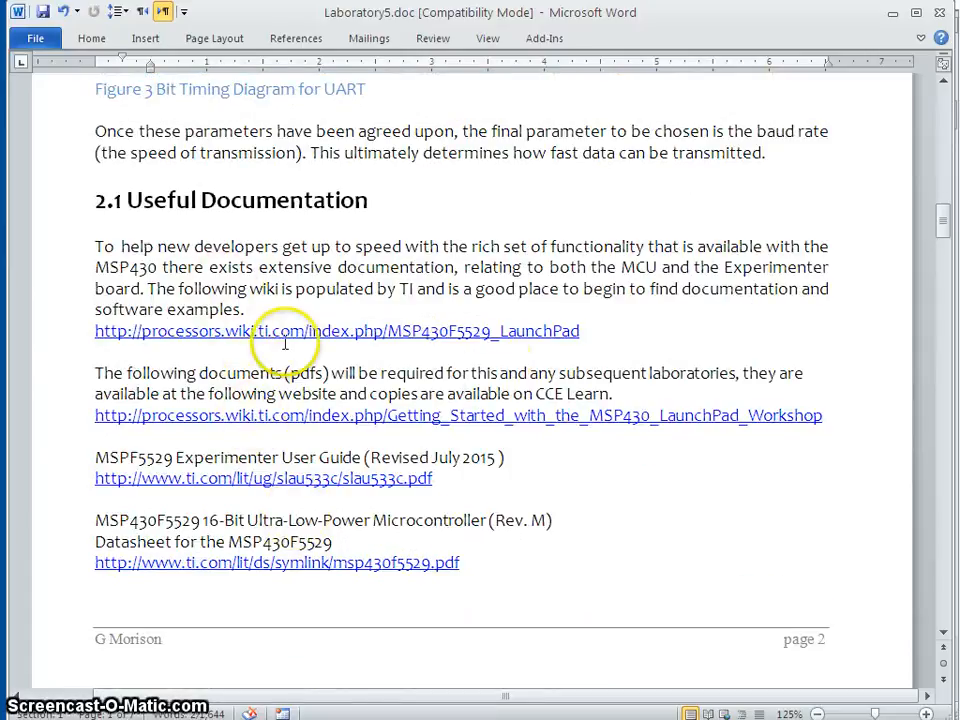
pyautogui.moveTo(438, 375)
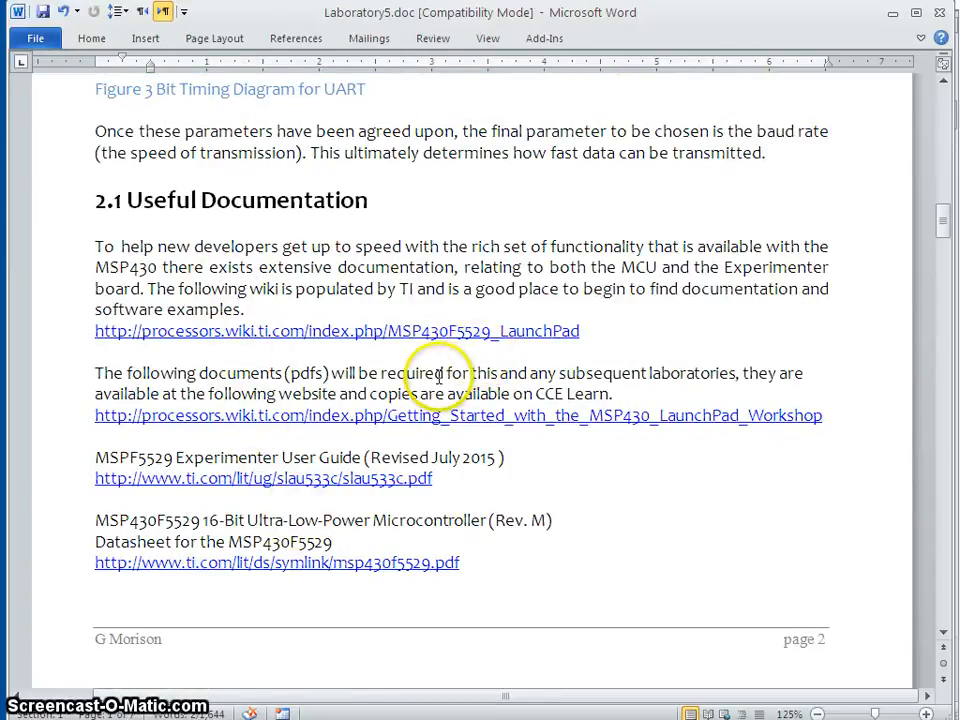
pyautogui.scroll(-3)
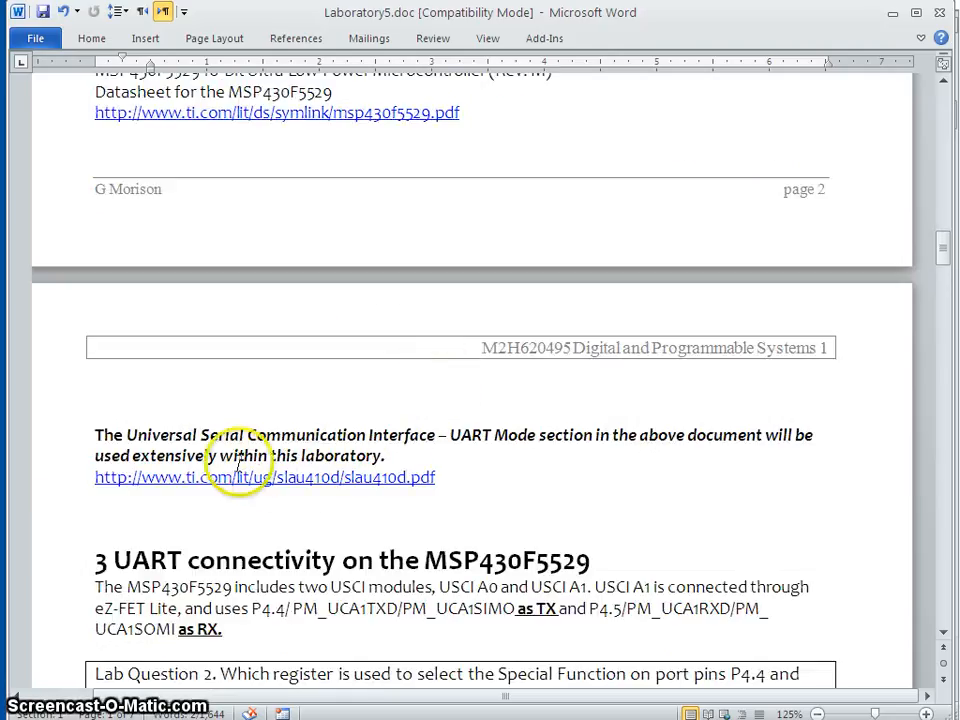
pyautogui.moveTo(448, 454)
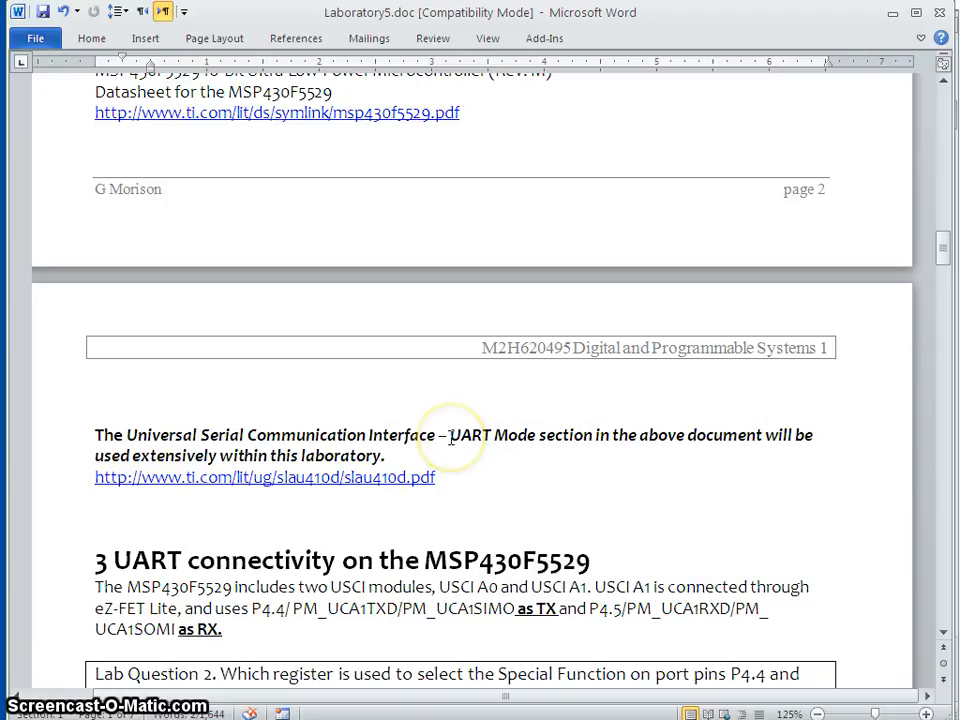
pyautogui.moveTo(455, 440)
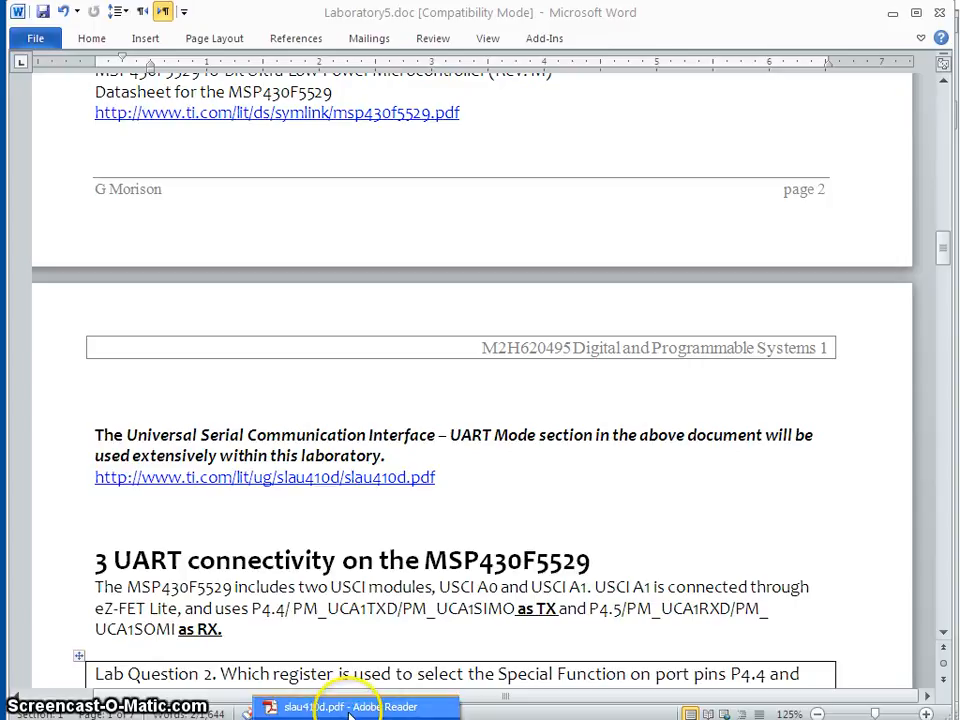
# Return to the slau410d PDF and scroll past the USCI Introduction feature list to page 3.
pyautogui.click(350, 707)
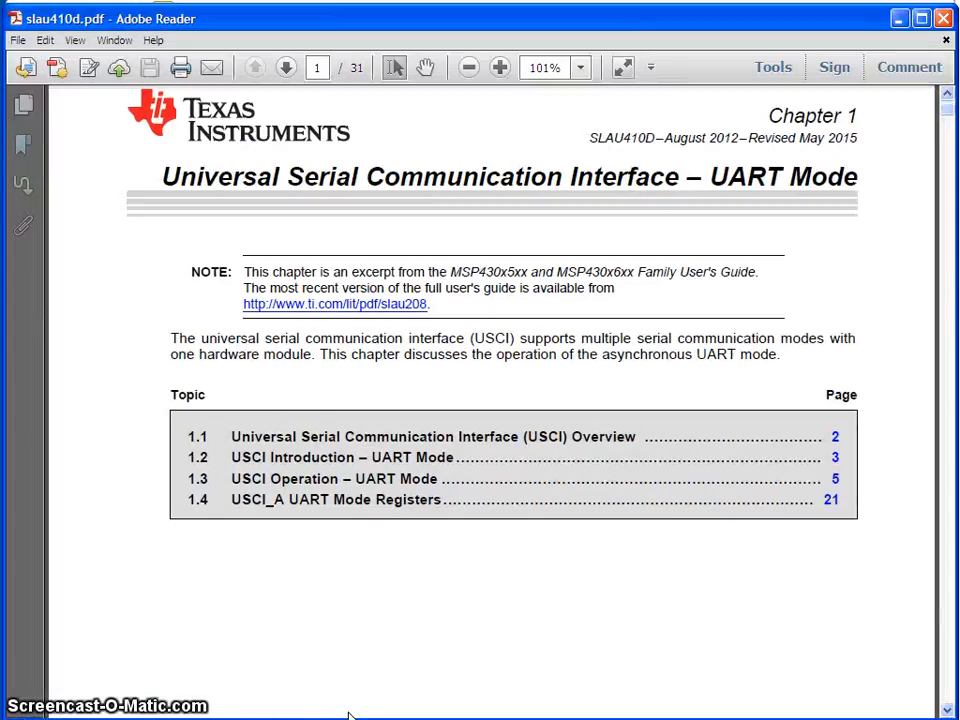
pyautogui.scroll(-3)
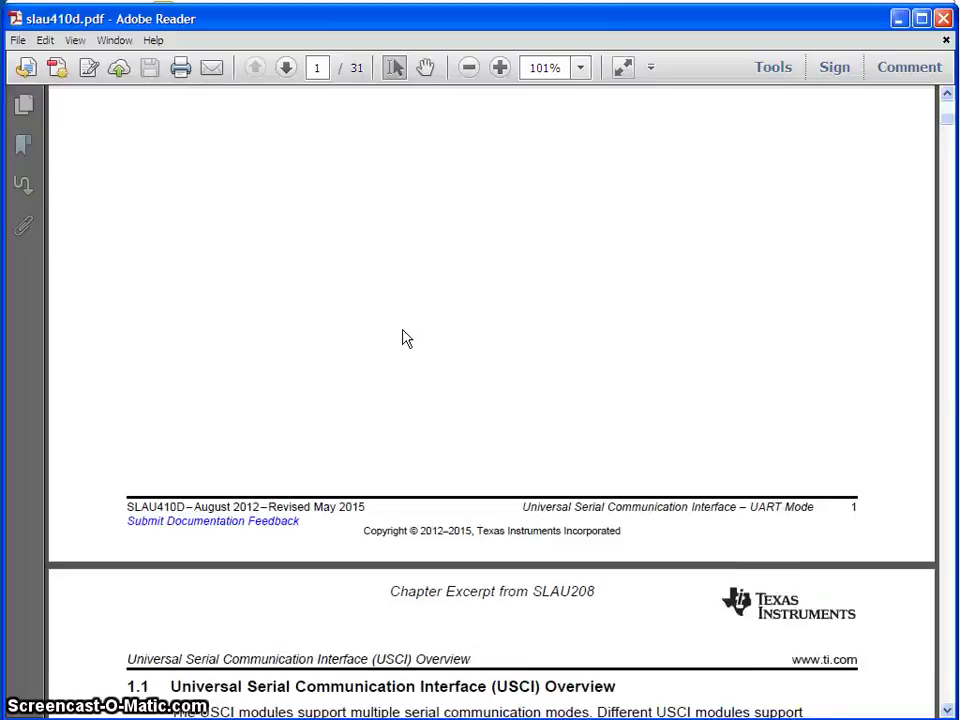
pyautogui.scroll(-3)
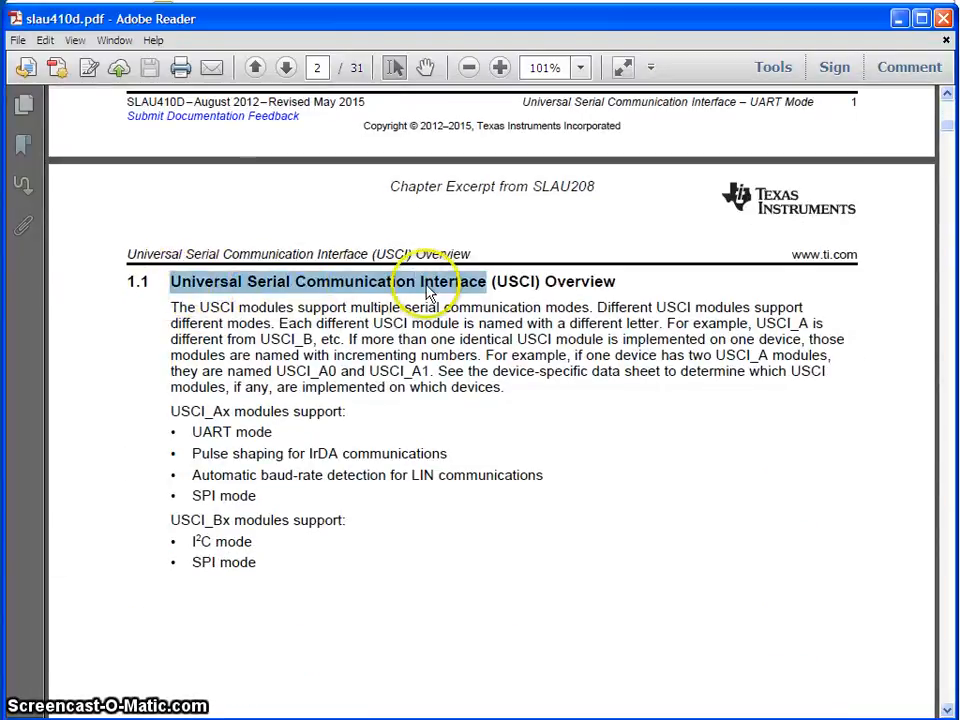
pyautogui.moveTo(213, 415)
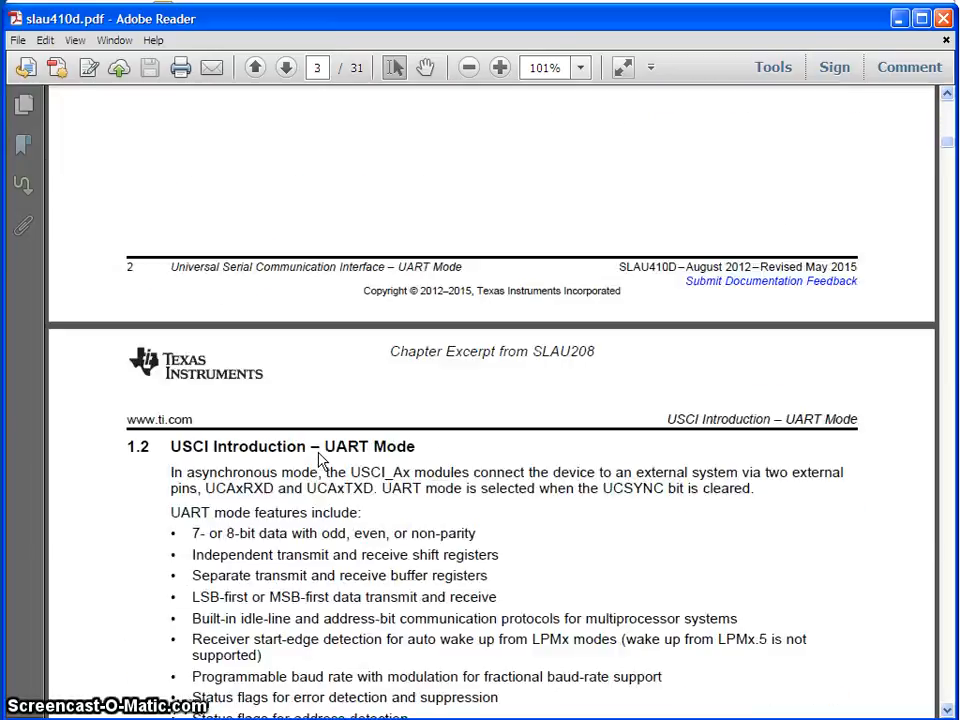
pyautogui.scroll(-3)
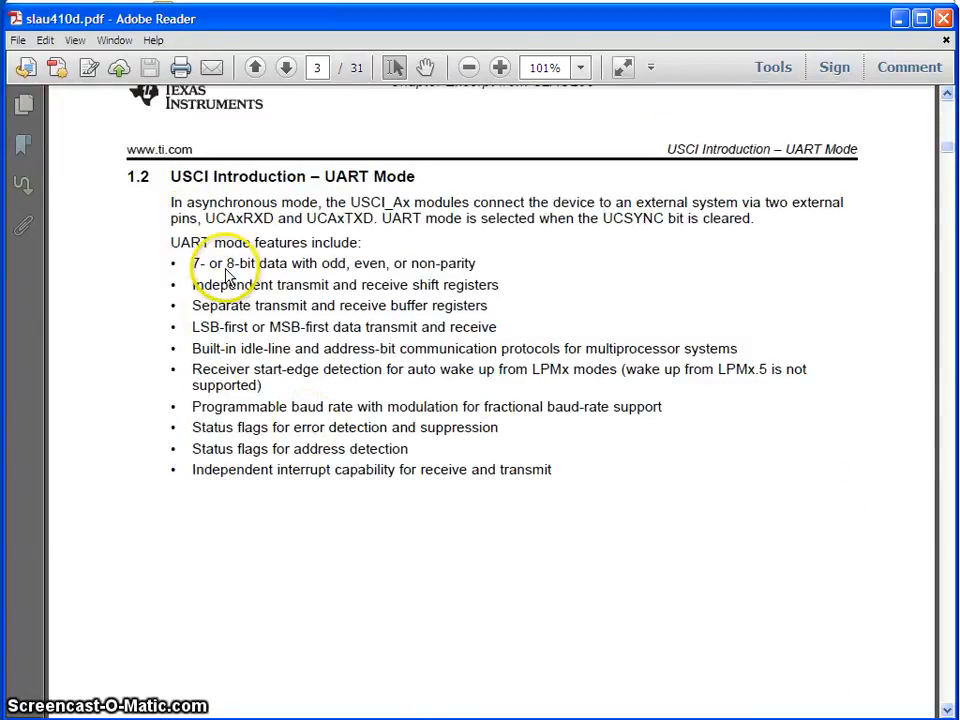
pyautogui.moveTo(310, 385)
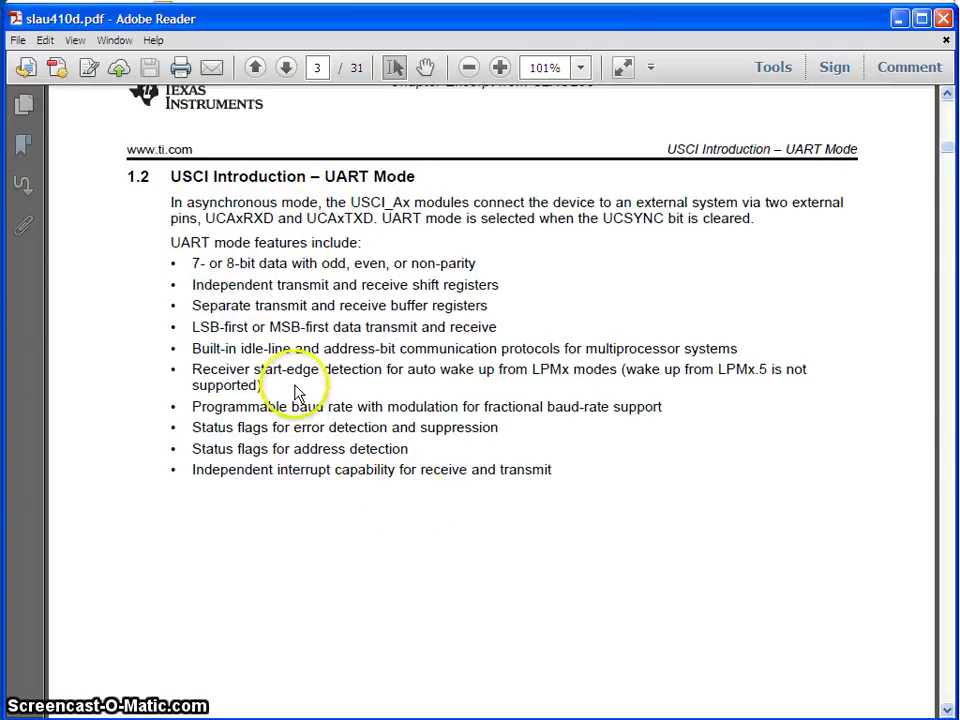
pyautogui.scroll(-3)
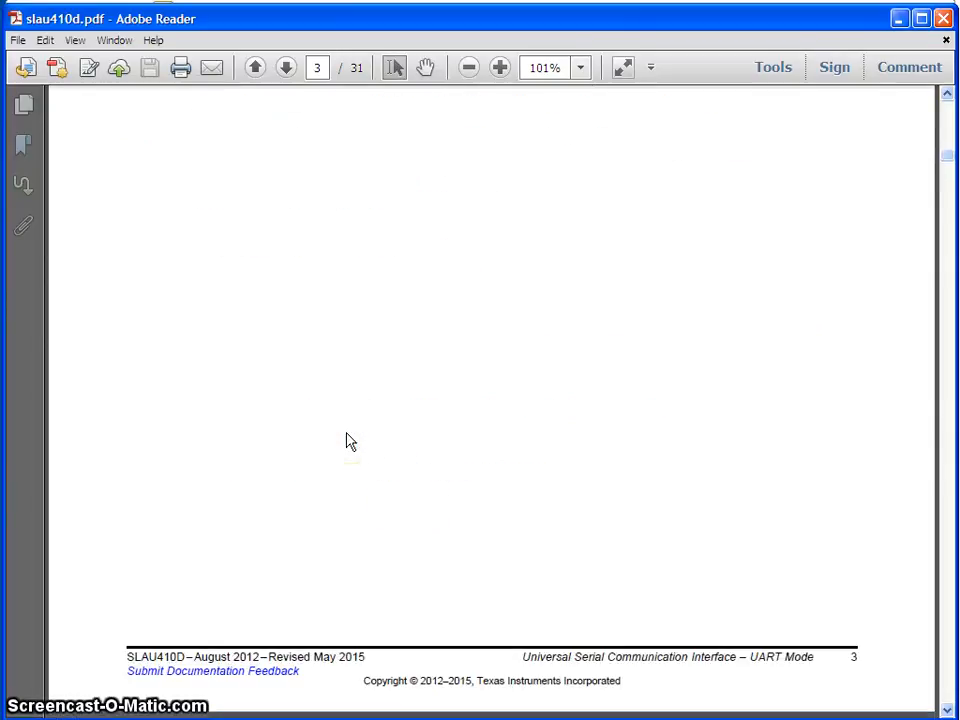
# Zoom out to 75% to fit Figure 1-1, the USCI_Ax block diagram, on page 4.
pyautogui.click(285, 67)
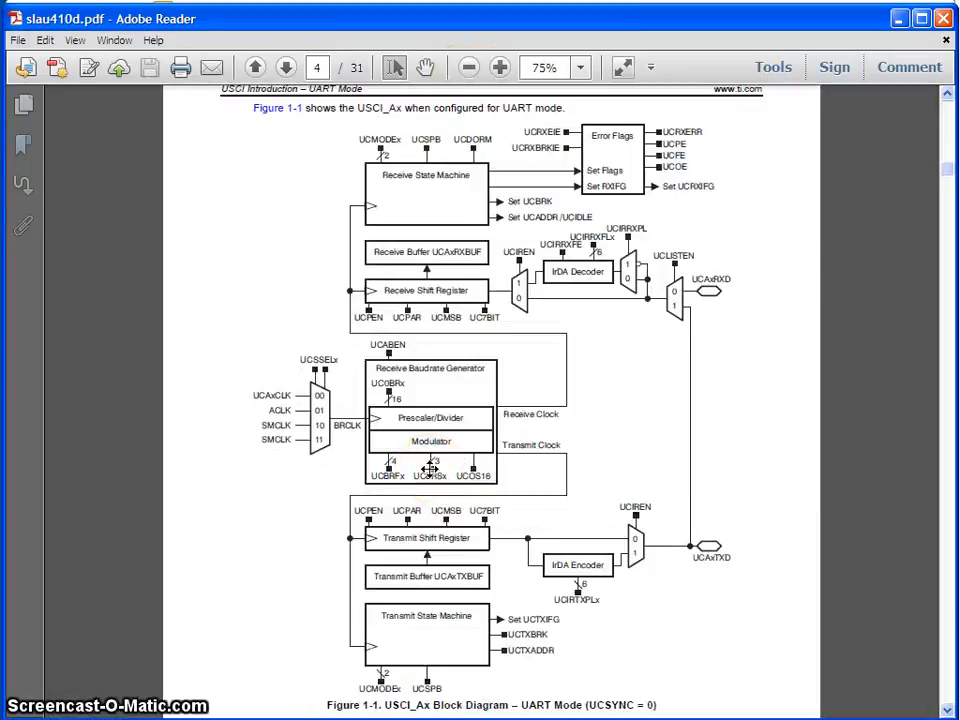
pyautogui.moveTo(671, 533)
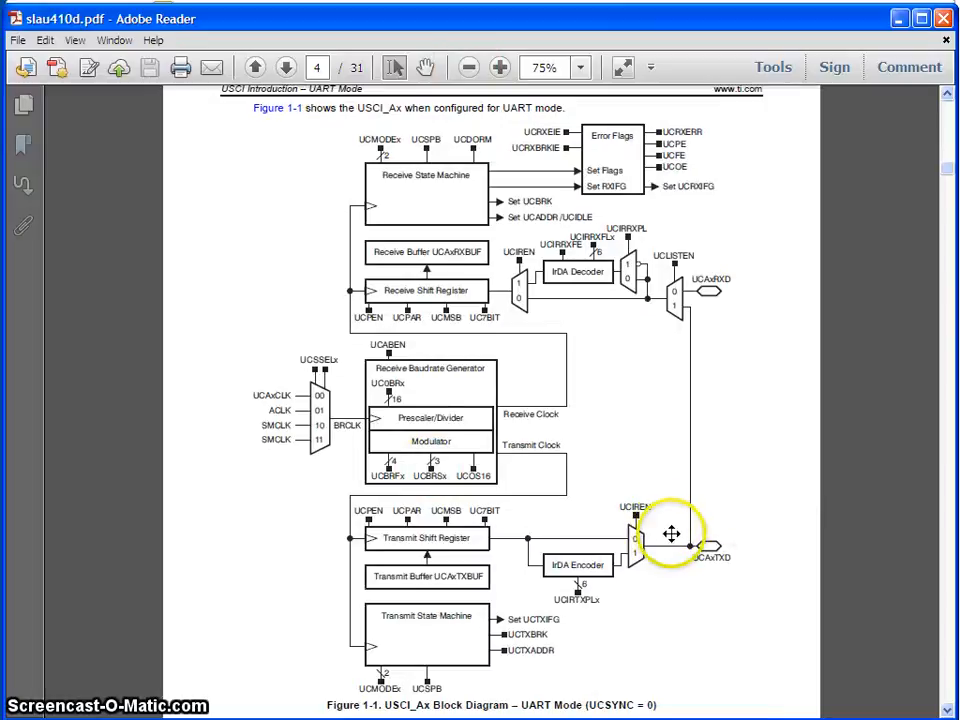
pyautogui.moveTo(723, 404)
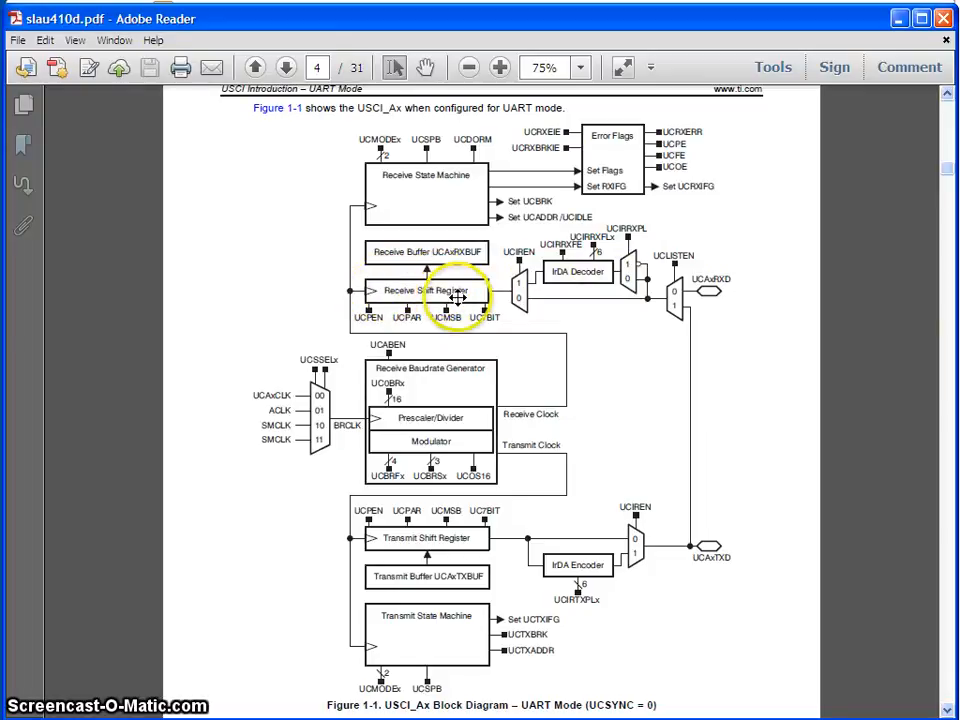
pyautogui.moveTo(527, 298)
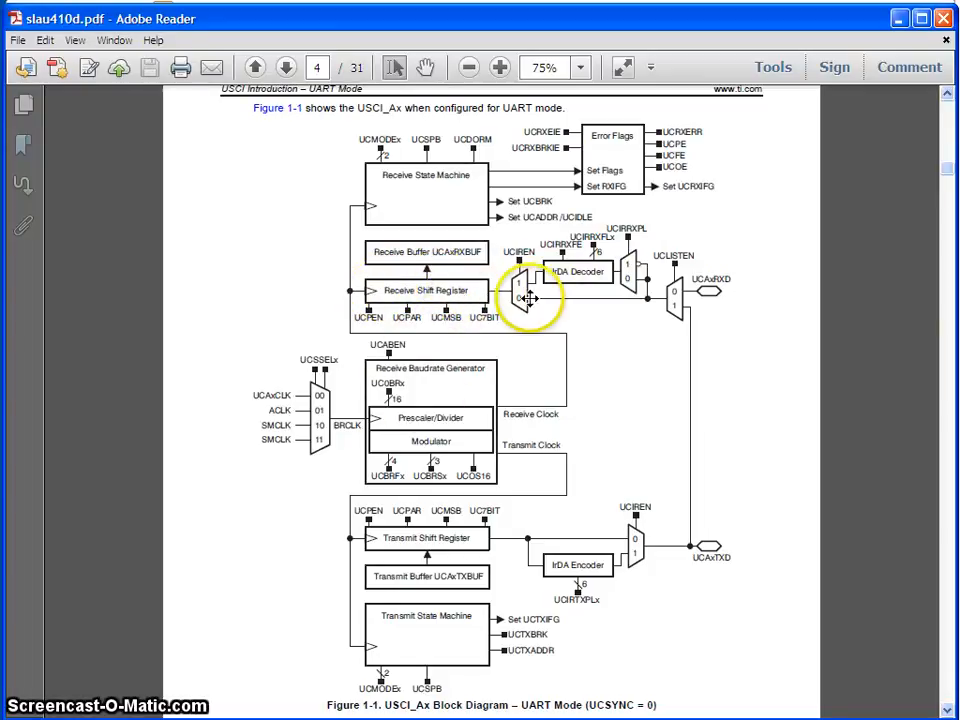
pyautogui.moveTo(693, 305)
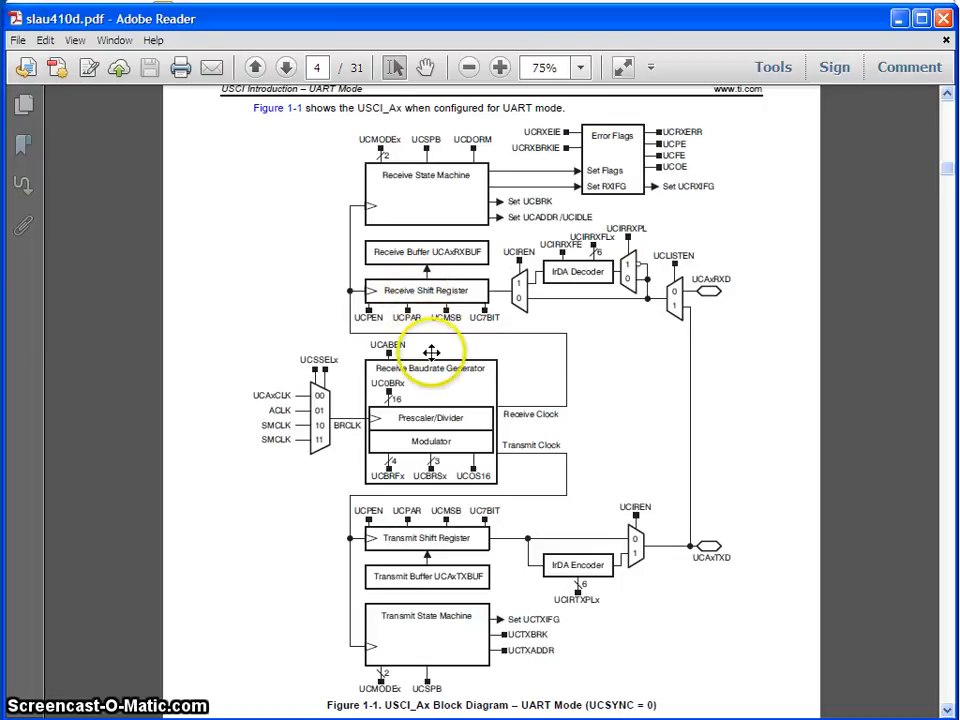
pyautogui.moveTo(302, 517)
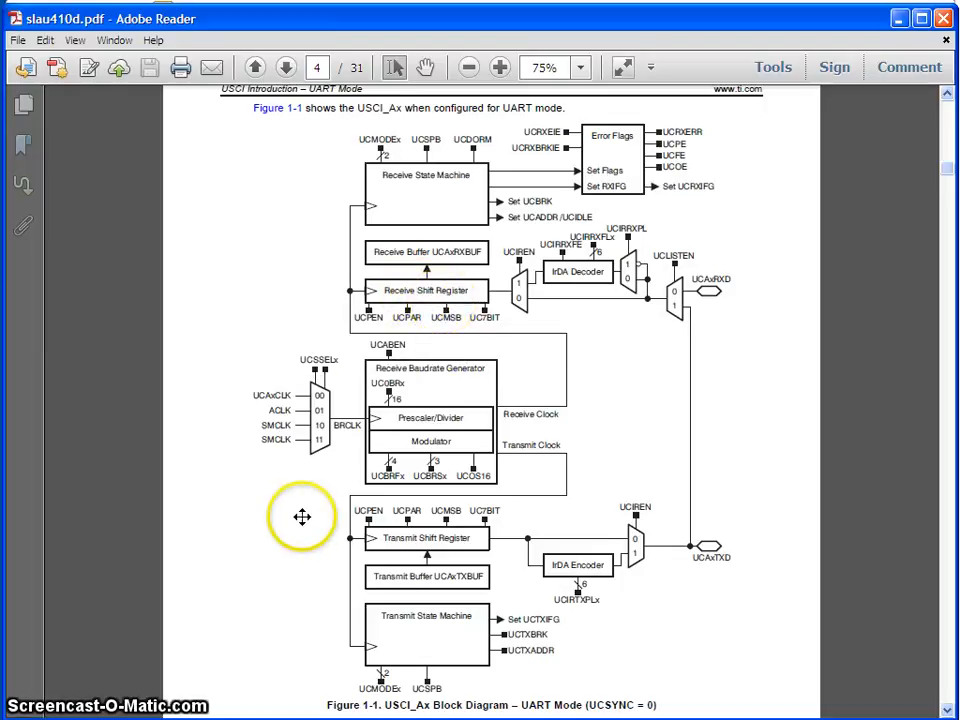
pyautogui.moveTo(280, 437)
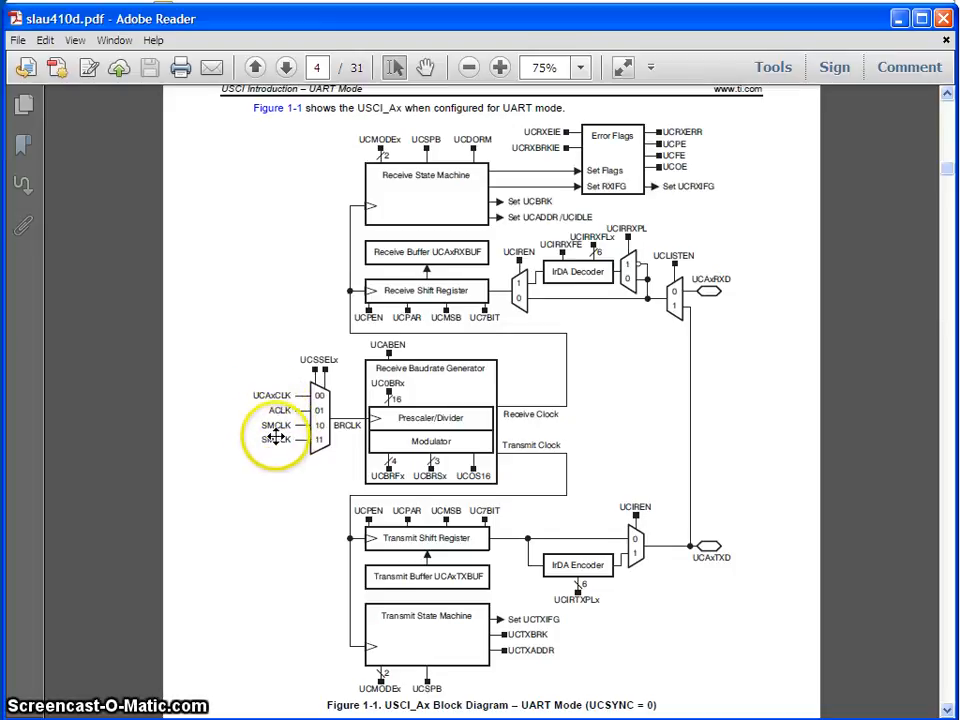
pyautogui.moveTo(283, 412)
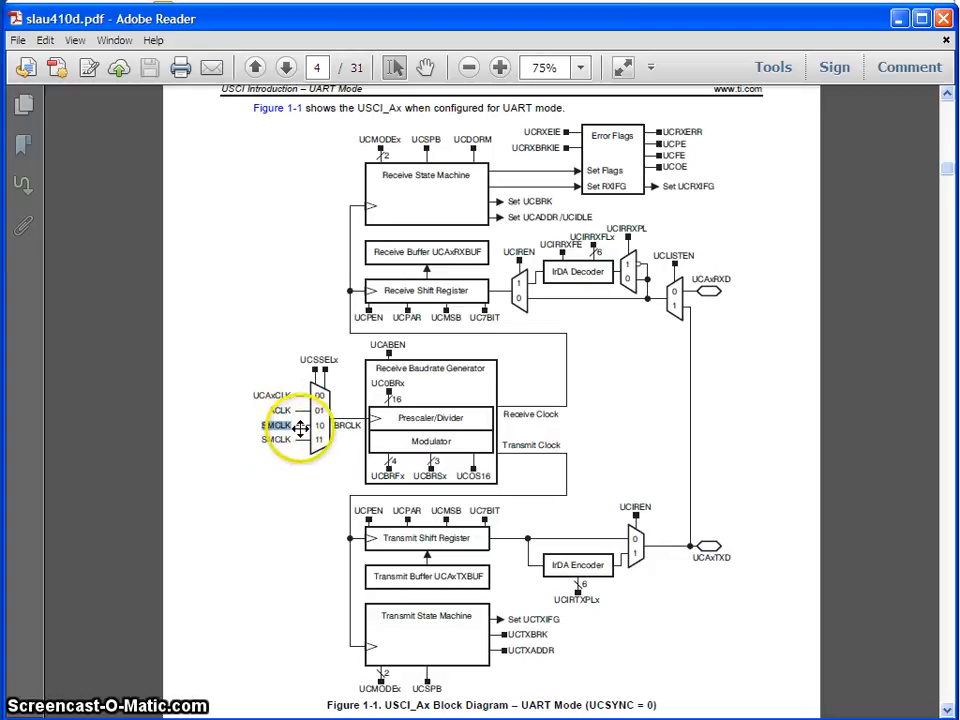
pyautogui.moveTo(282, 456)
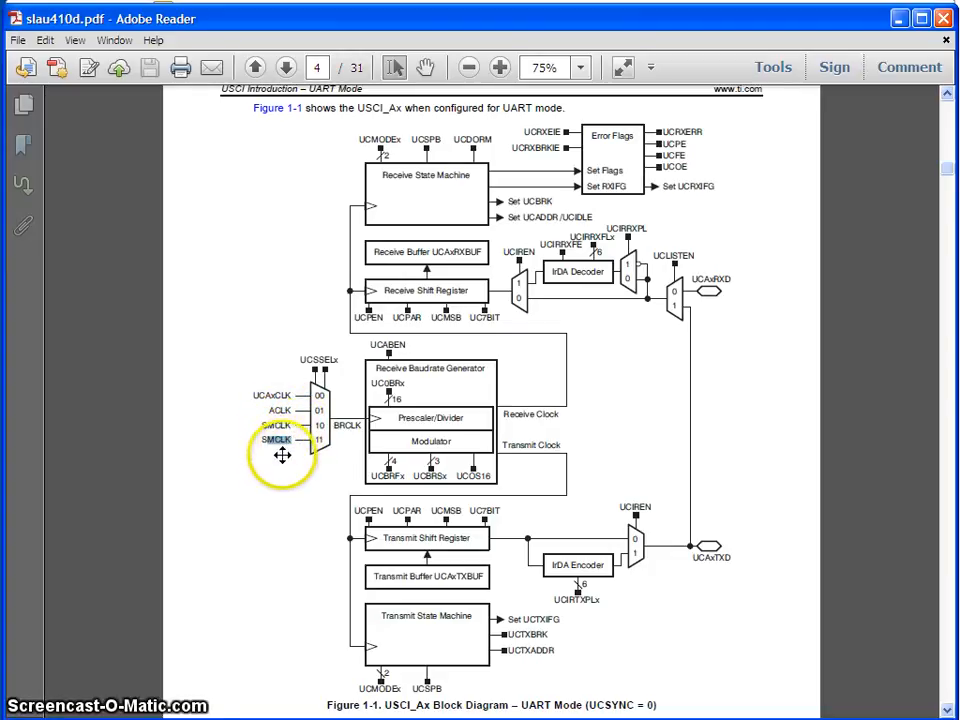
pyautogui.moveTo(278, 413)
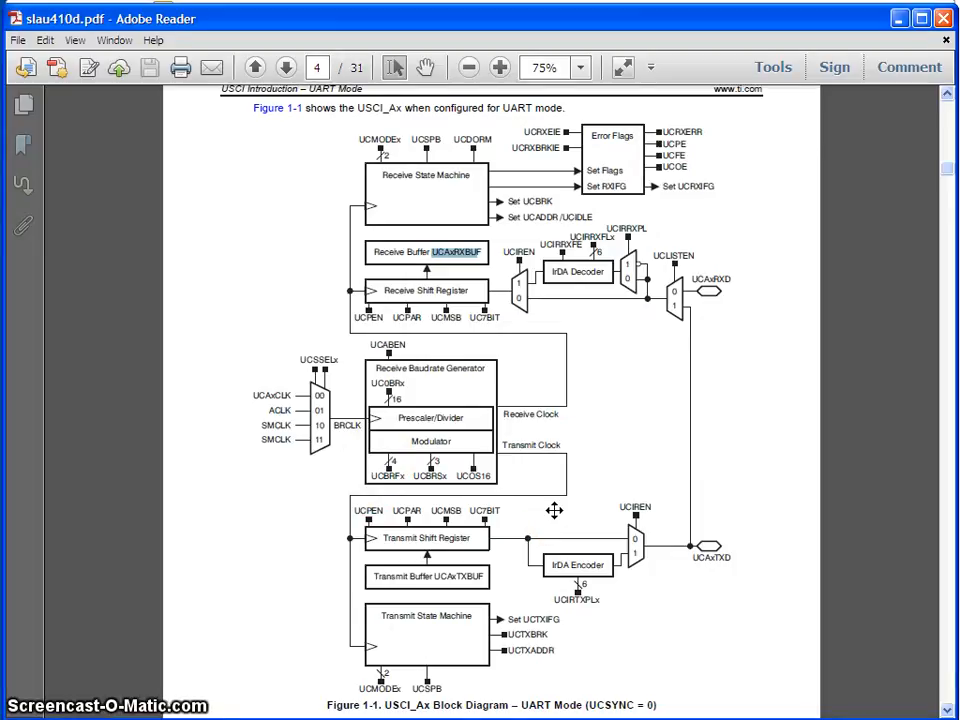
pyautogui.moveTo(465, 336)
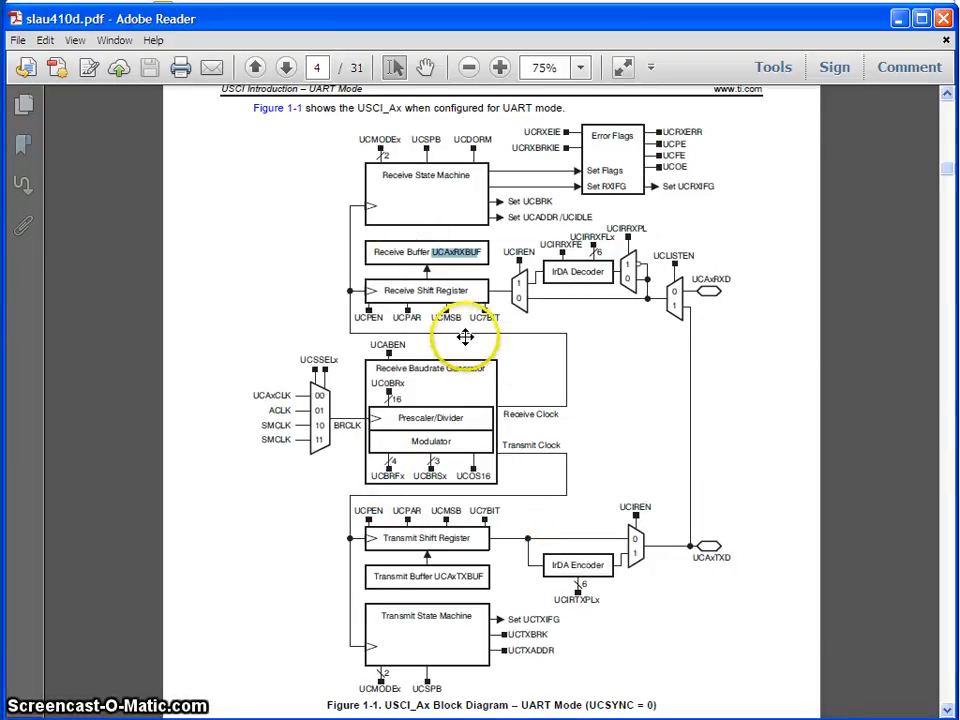
pyautogui.moveTo(531, 394)
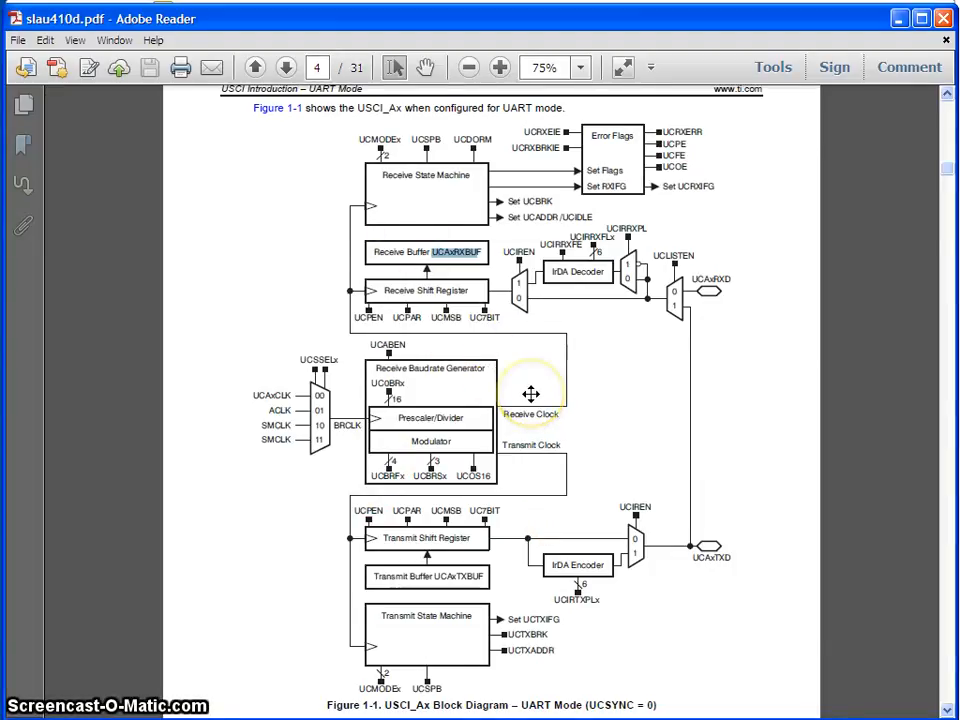